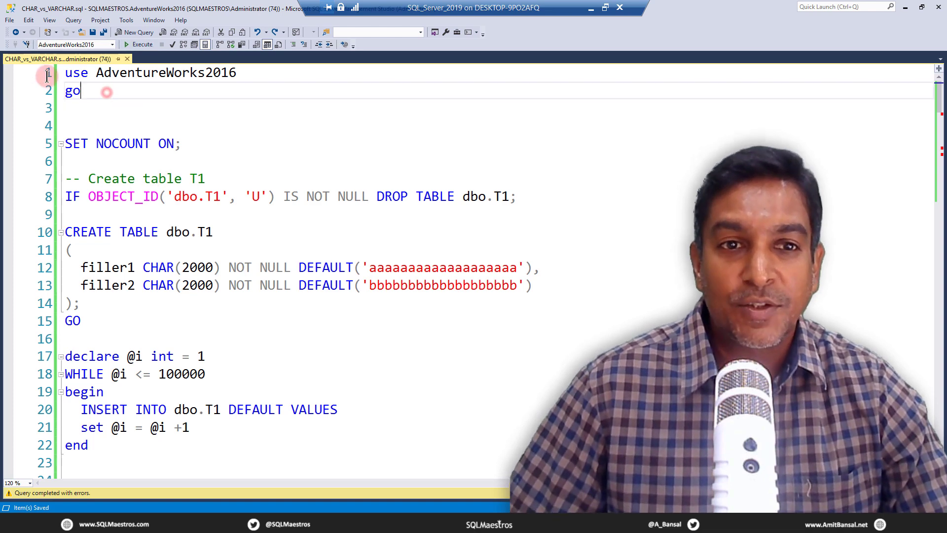
- Run USE AdventureWorks2016 and review the T1 definition's filler1 CHAR(2000) column
{"action": "left_click", "coordinate": [139, 44]}
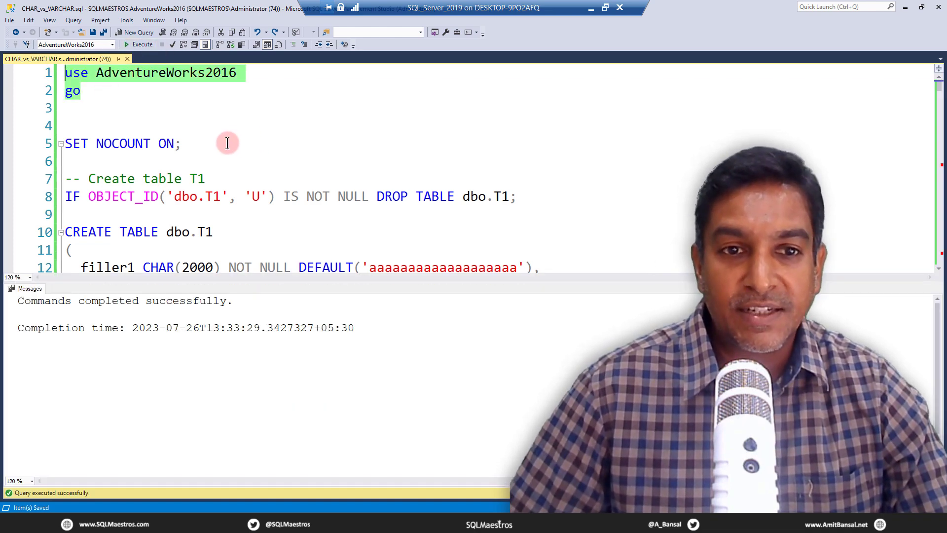
{"action": "scroll", "scroll_direction": "down", "scroll_amount": 3}
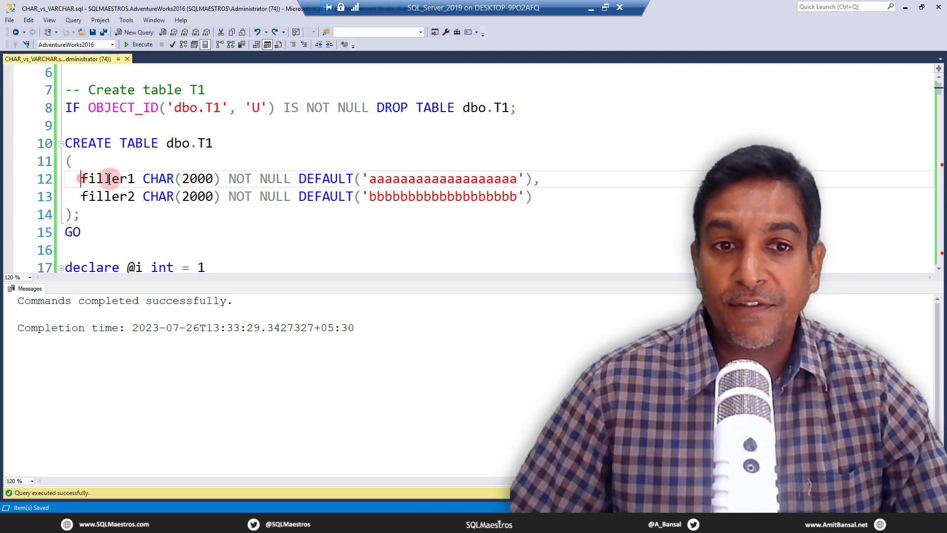
{"action": "double_click", "coordinate": [107, 196]}
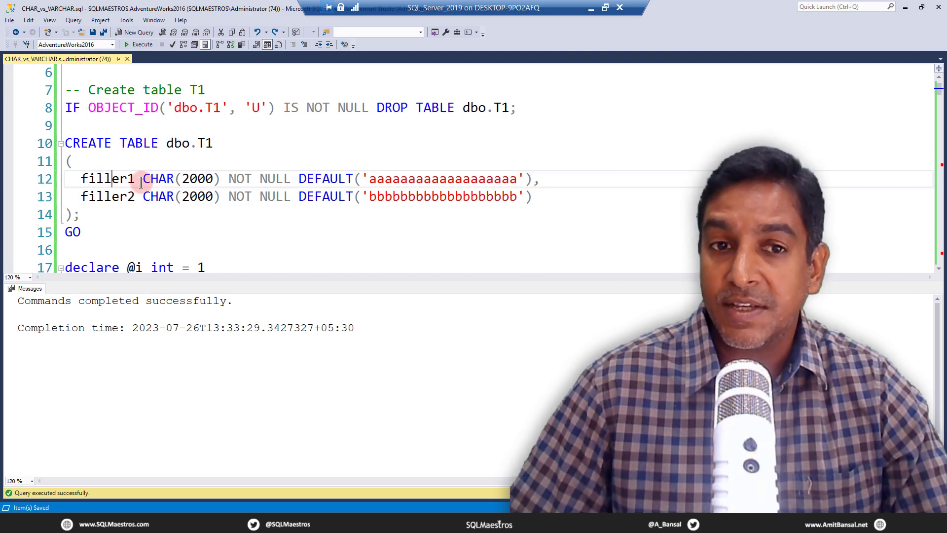
{"action": "double_click", "coordinate": [158, 179]}
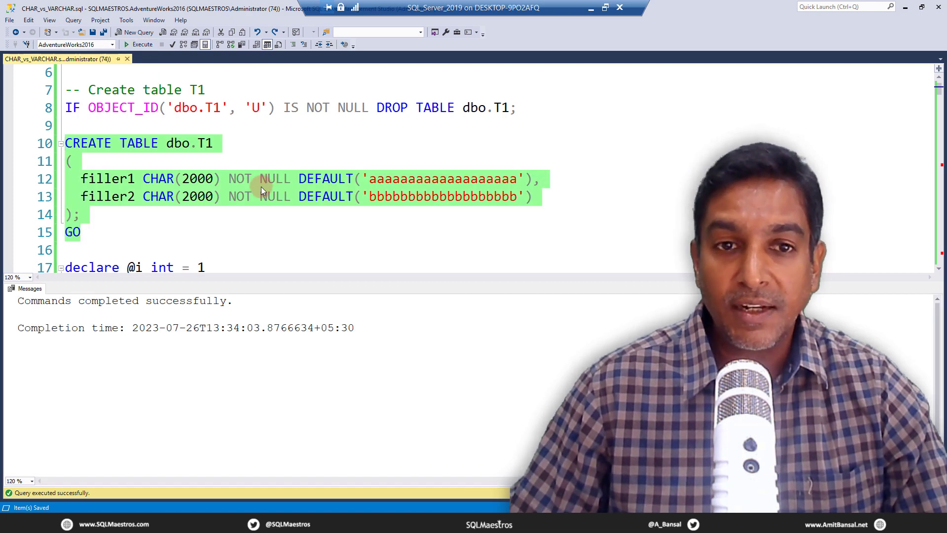
- Scroll to the WHILE loop inserting 100000 DEFAULT VALUES rows into dbo.T1
{"action": "scroll", "scroll_direction": "down", "scroll_amount": 3}
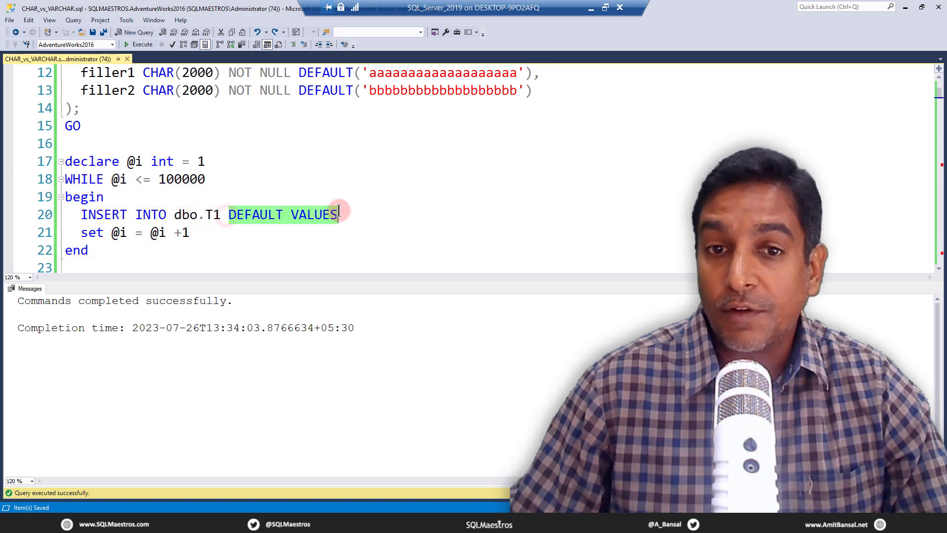
{"action": "mouse_move", "coordinate": [282, 256]}
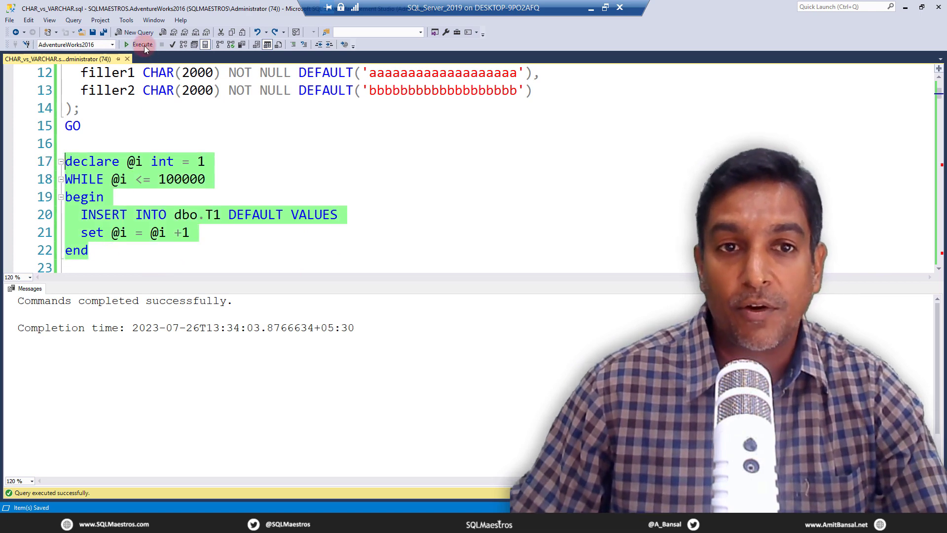
- Run the 100000-row insert loop into T1 while reviewing the CHAR(2000) default definition
{"action": "left_click", "coordinate": [139, 45]}
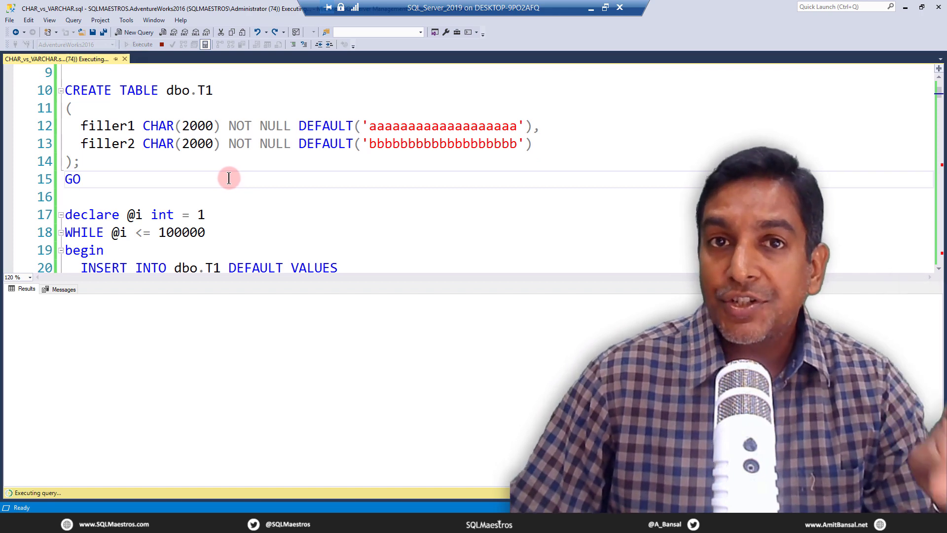
{"action": "double_click", "coordinate": [158, 126]}
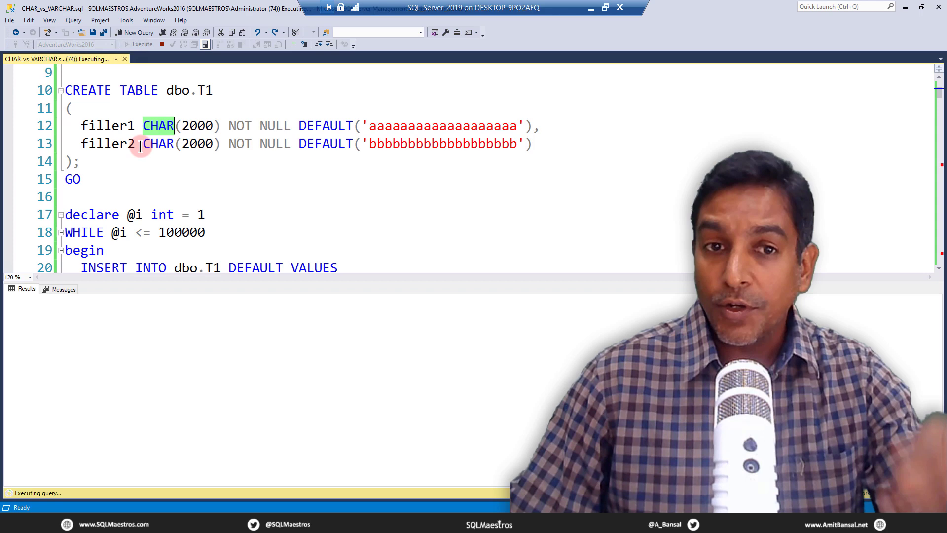
{"action": "mouse_move", "coordinate": [158, 144]}
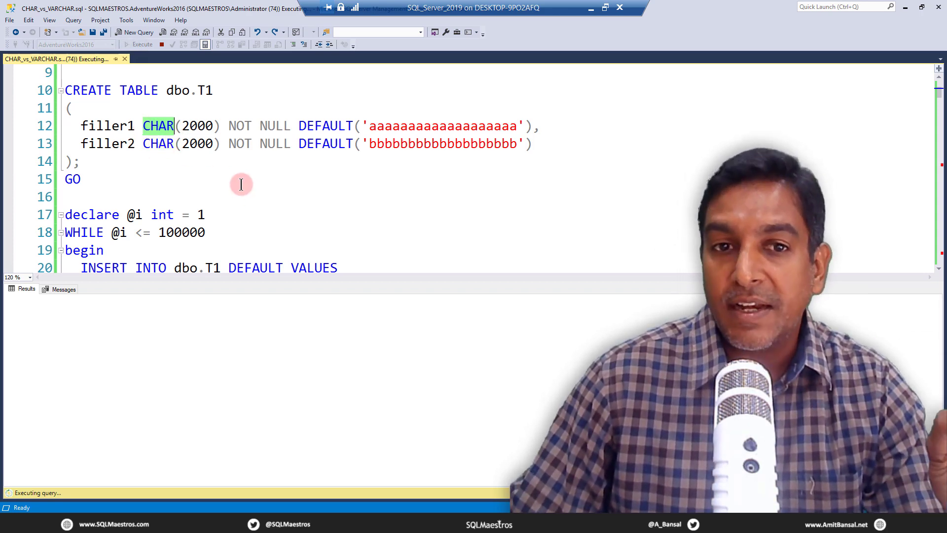
{"action": "mouse_move", "coordinate": [368, 143]}
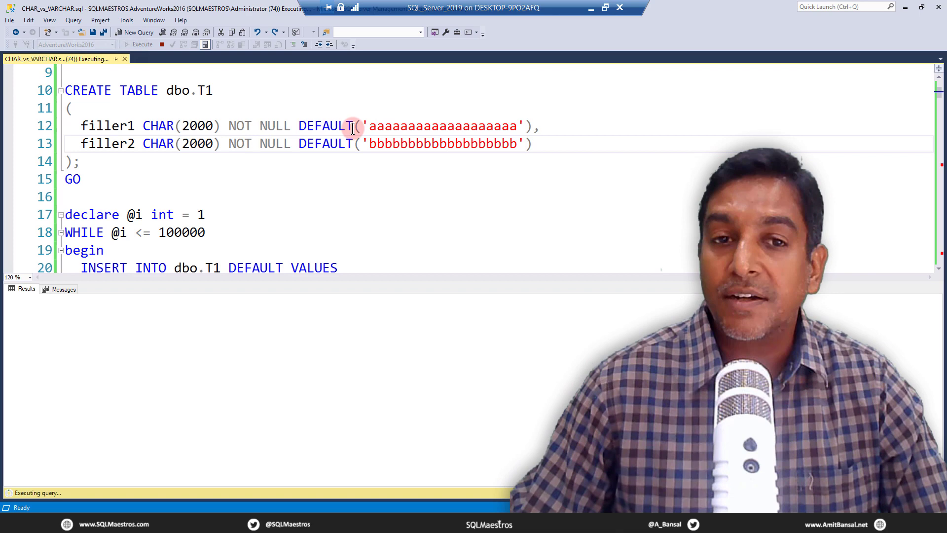
{"action": "double_click", "coordinate": [198, 125]}
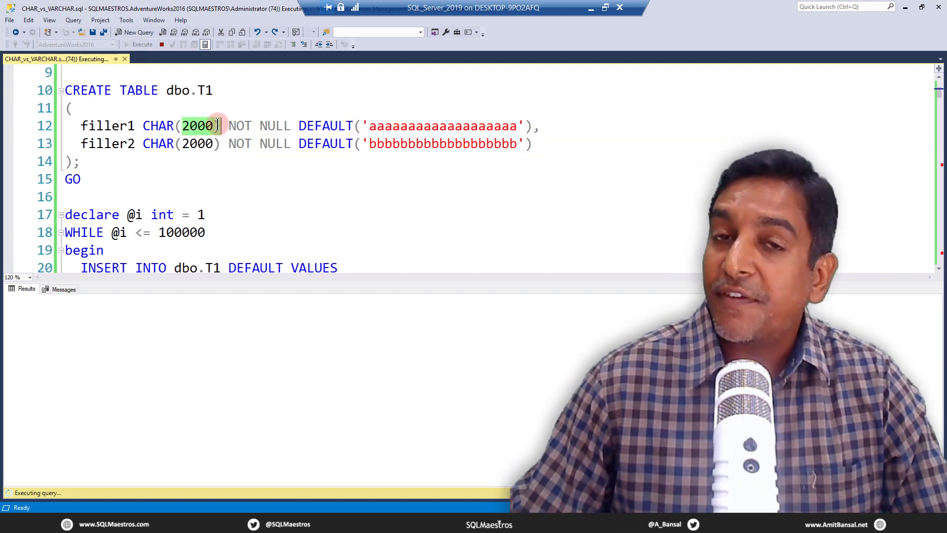
{"action": "double_click", "coordinate": [198, 143]}
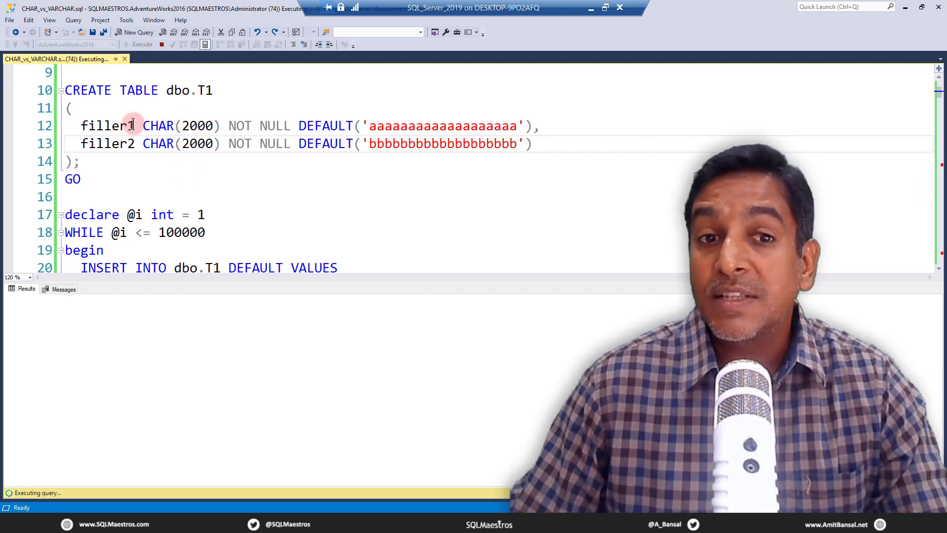
{"action": "mouse_move", "coordinate": [158, 143]}
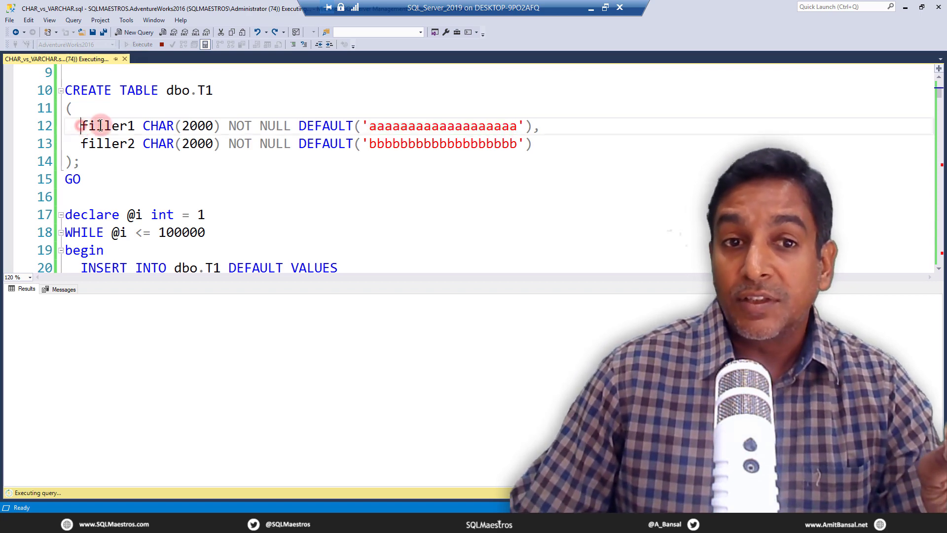
{"action": "left_click_drag", "start_coordinate": [80, 125], "coordinate": [224, 125]}
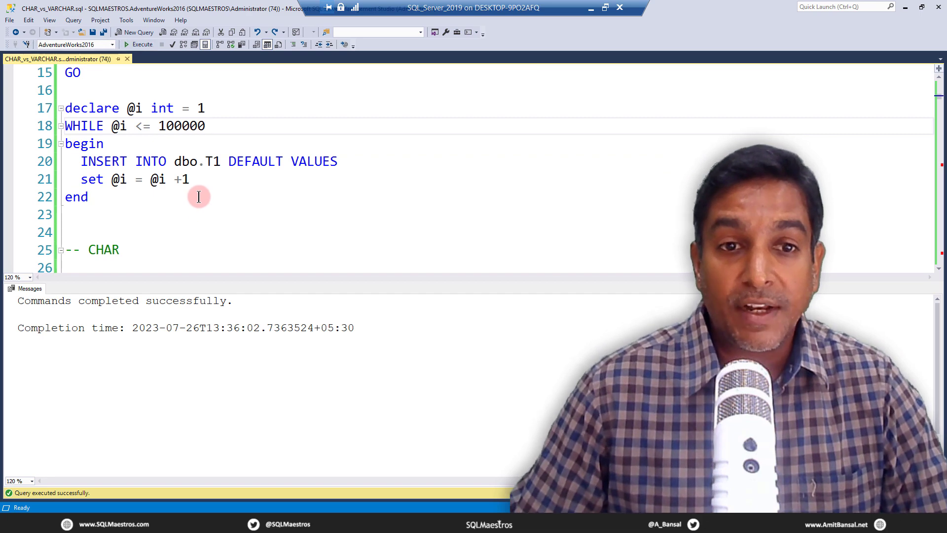
{"action": "scroll", "scroll_direction": "down", "scroll_amount": 3}
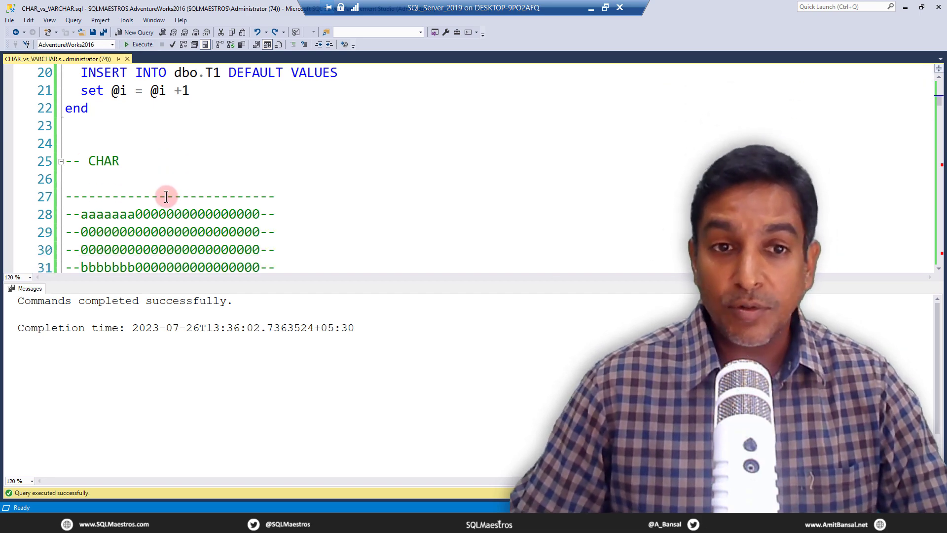
{"action": "scroll", "scroll_direction": "down", "scroll_amount": 3}
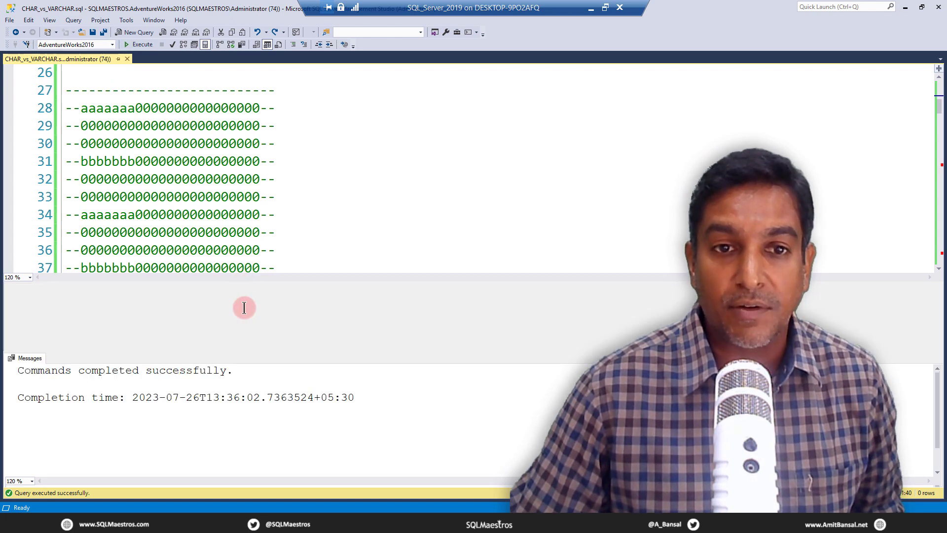
{"action": "scroll", "scroll_direction": "down", "scroll_amount": 3}
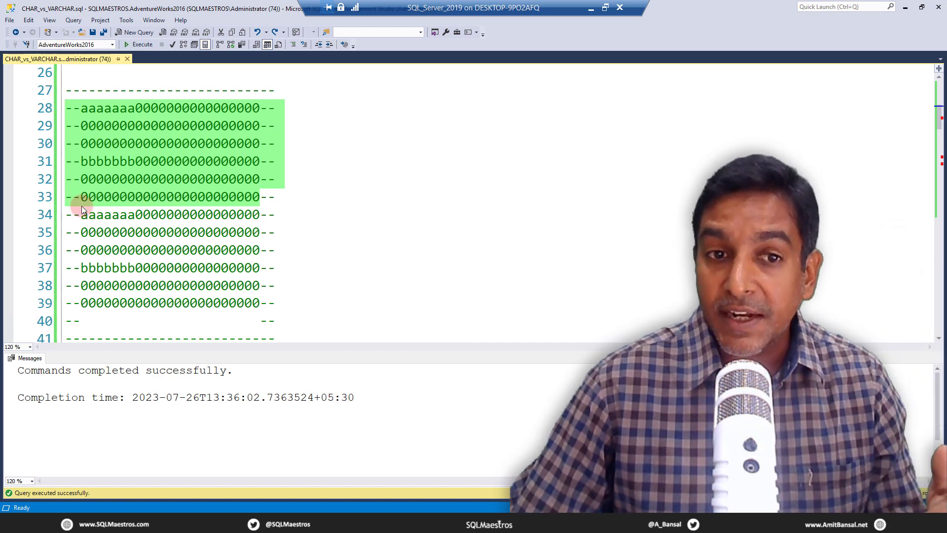
{"action": "left_click_drag", "start_coordinate": [82, 197], "coordinate": [268, 303]}
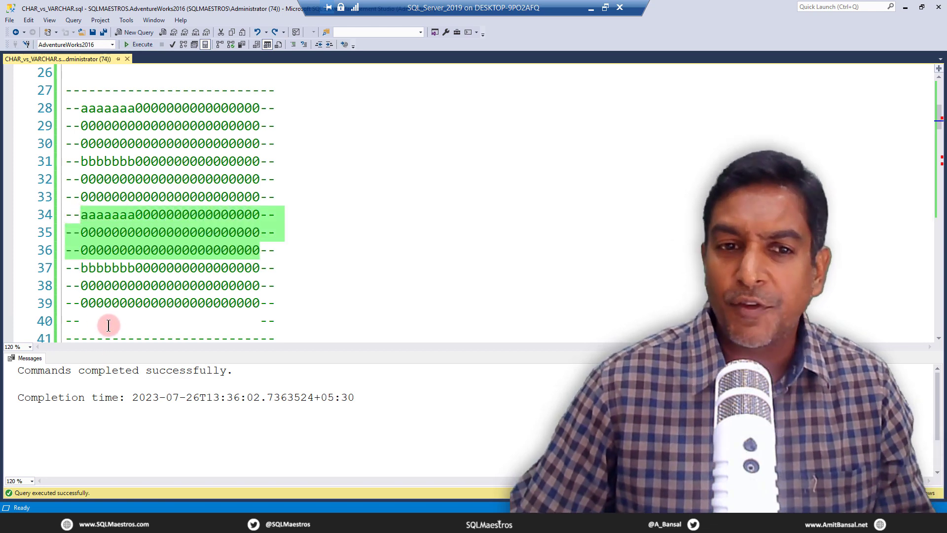
{"action": "scroll", "scroll_direction": "down", "scroll_amount": 3}
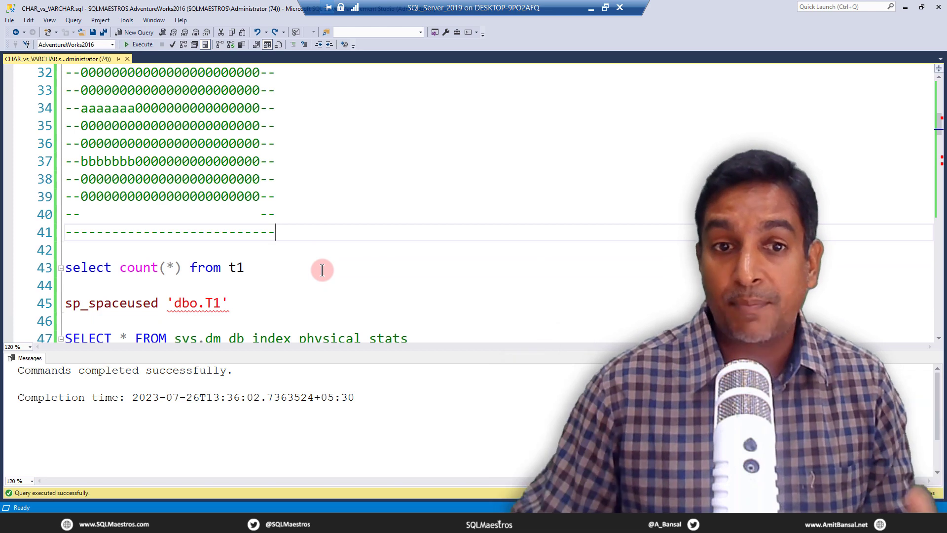
- Count T1's 100000 rows and run sp_spaceused showing 400000 KB of data
{"action": "scroll", "scroll_direction": "down", "scroll_amount": 3}
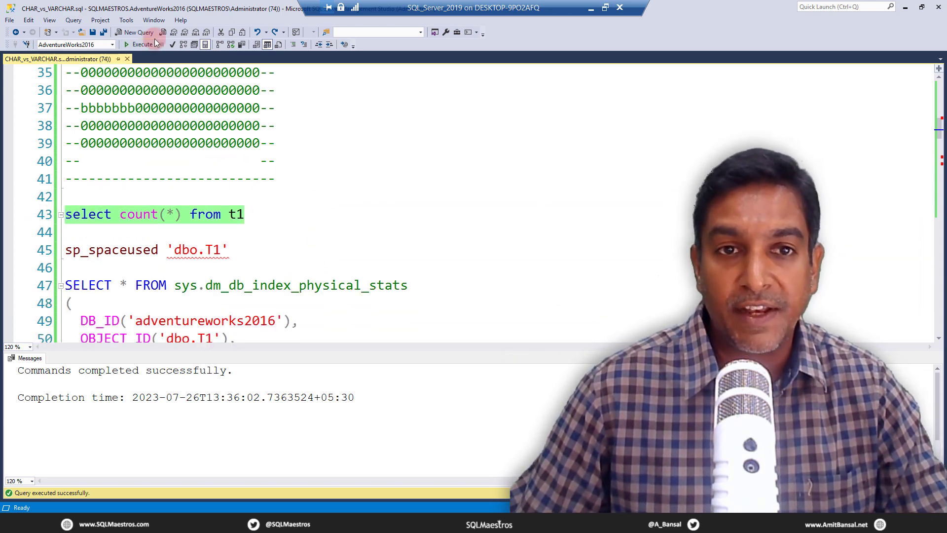
{"action": "left_click", "coordinate": [144, 45]}
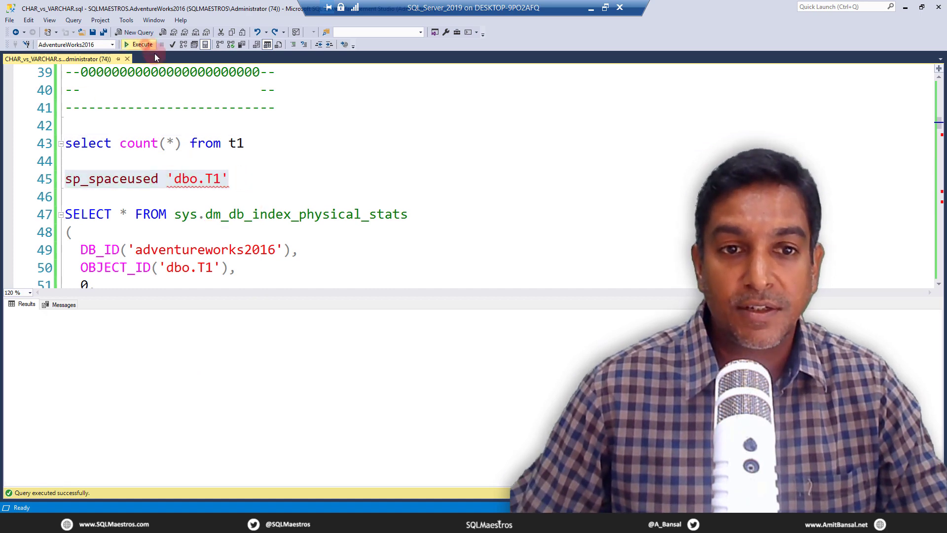
{"action": "left_click", "coordinate": [139, 44]}
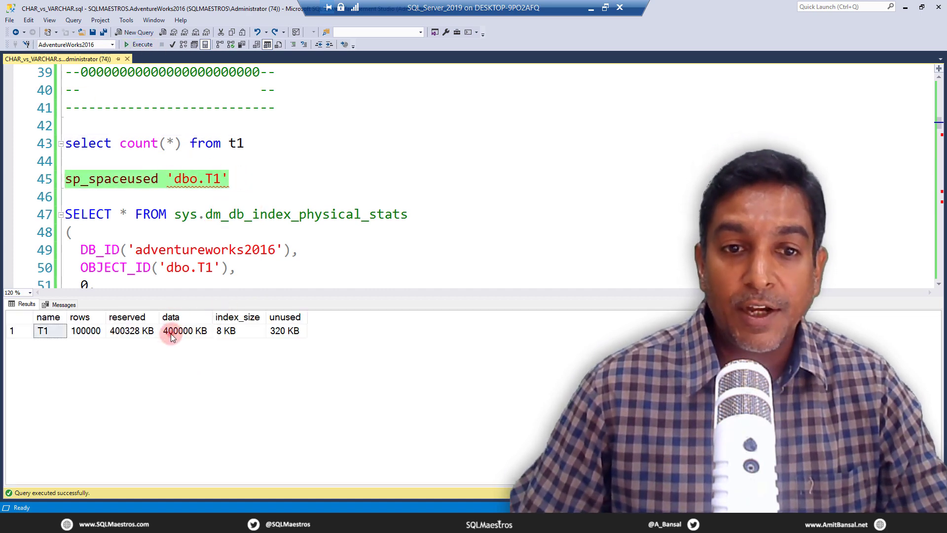
{"action": "left_click", "coordinate": [185, 331]}
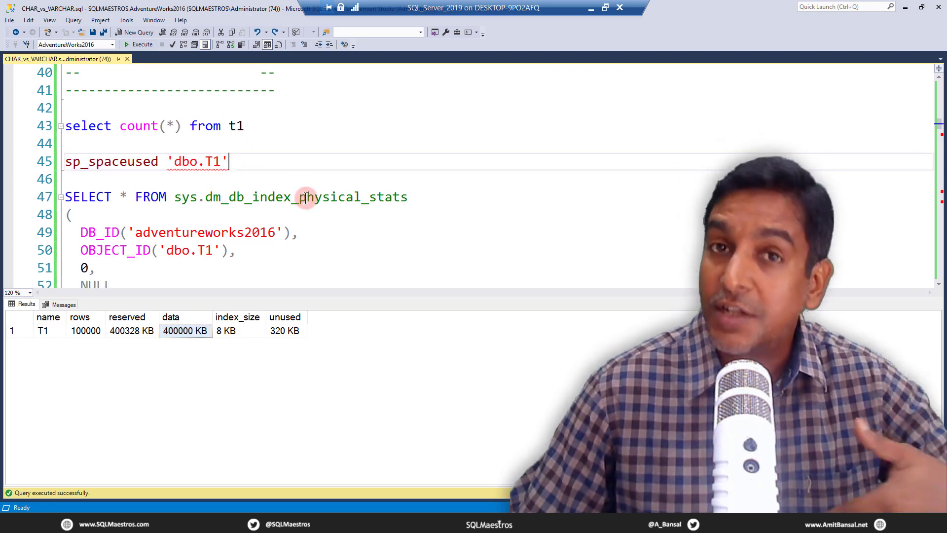
{"action": "mouse_move", "coordinate": [305, 197]}
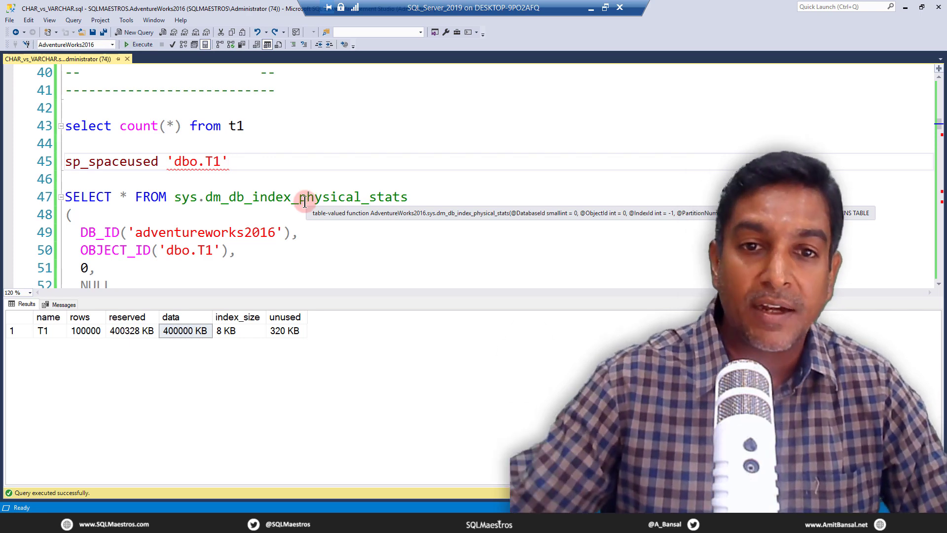
- Run sys.dm_db_index_physical_stats on dbo.T1 showing a HEAP of 50000 pages
{"action": "scroll", "scroll_direction": "down", "scroll_amount": 3}
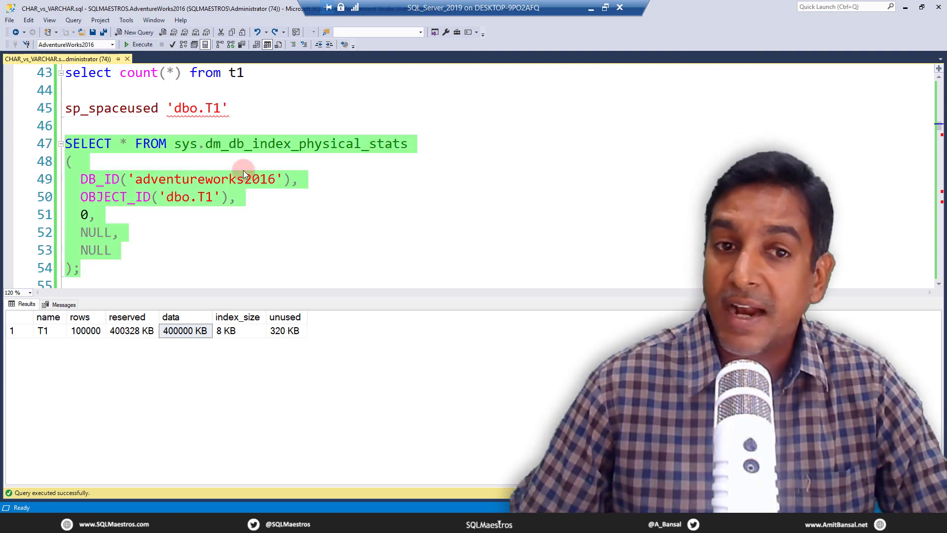
{"action": "mouse_move", "coordinate": [245, 204]}
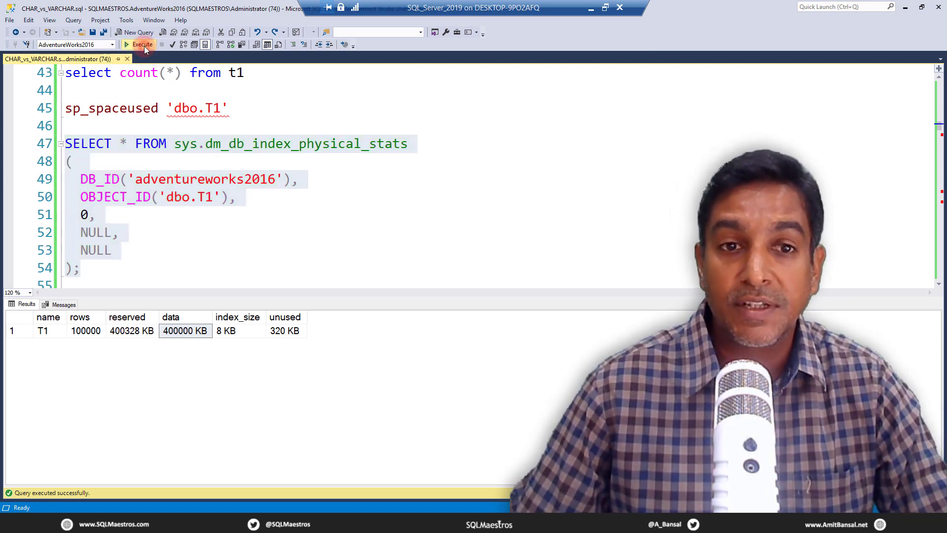
{"action": "left_click", "coordinate": [139, 44]}
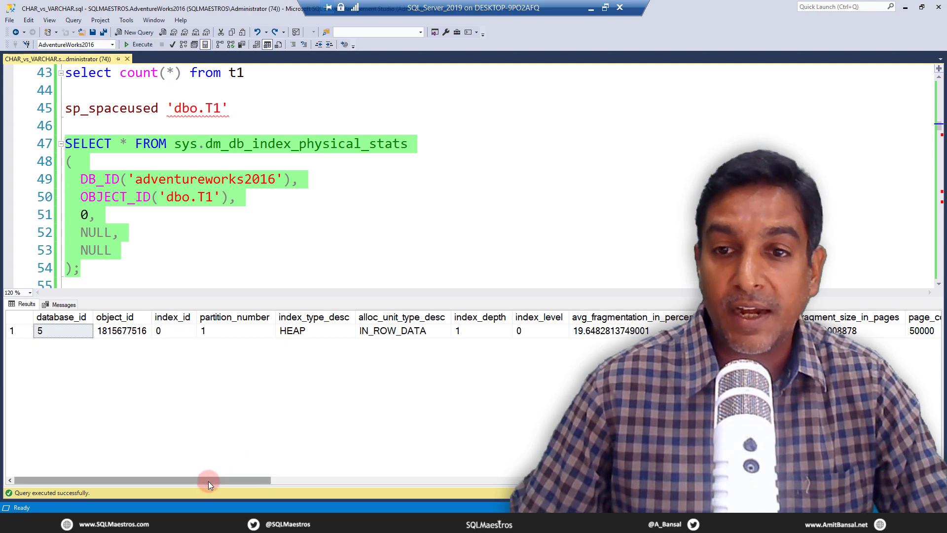
{"action": "left_click_drag", "start_coordinate": [208, 481], "coordinate": [399, 480]}
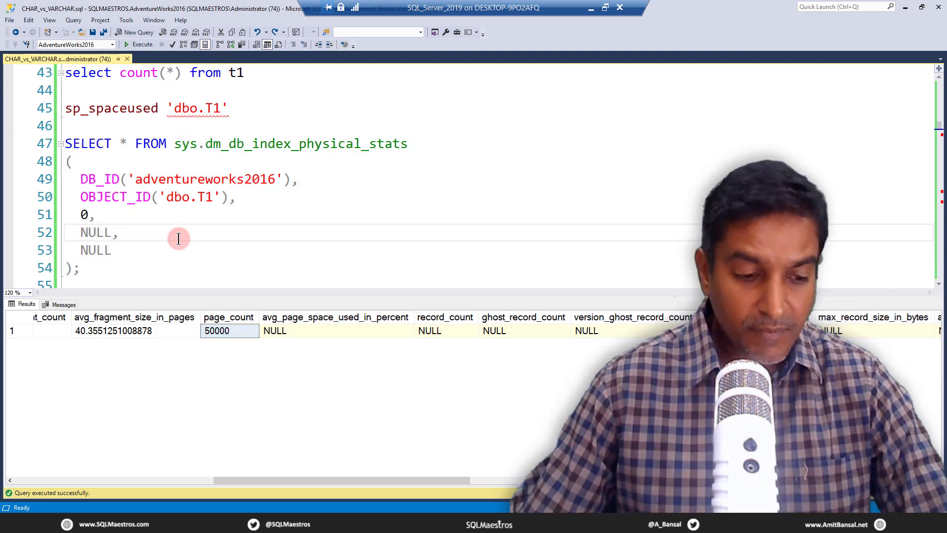
{"action": "left_click", "coordinate": [119, 233]}
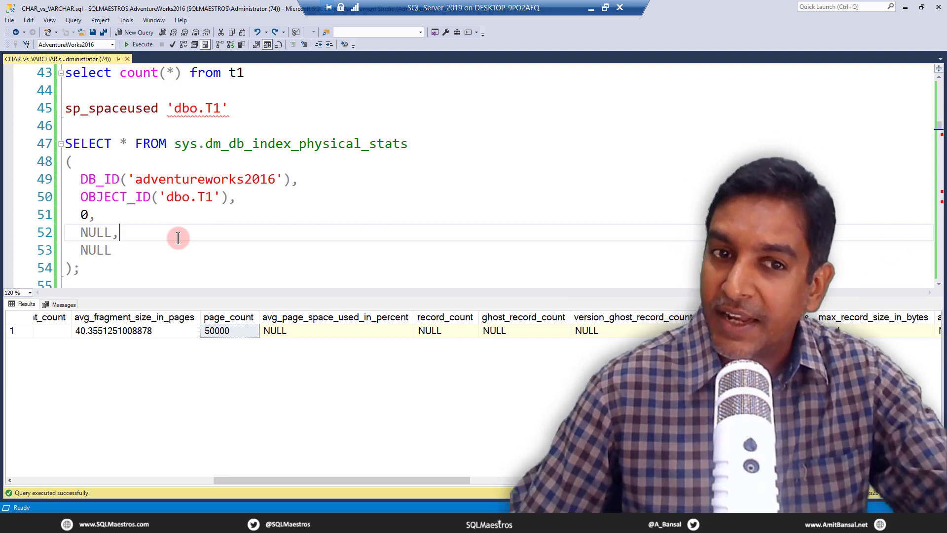
- Review the filler1 and filler2 VARCHAR(2000) columns and create table dbo.T2
{"action": "scroll", "scroll_direction": "down", "scroll_amount": 3}
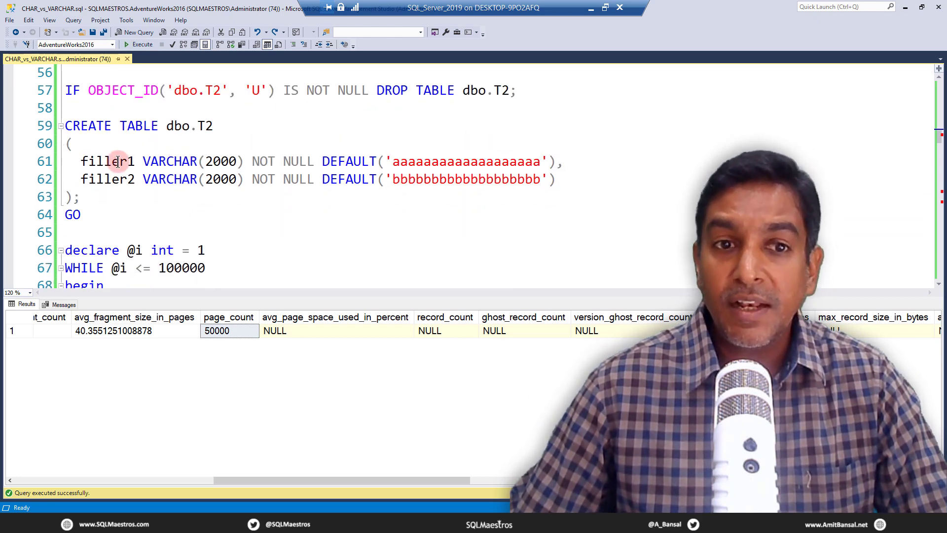
{"action": "double_click", "coordinate": [107, 161]}
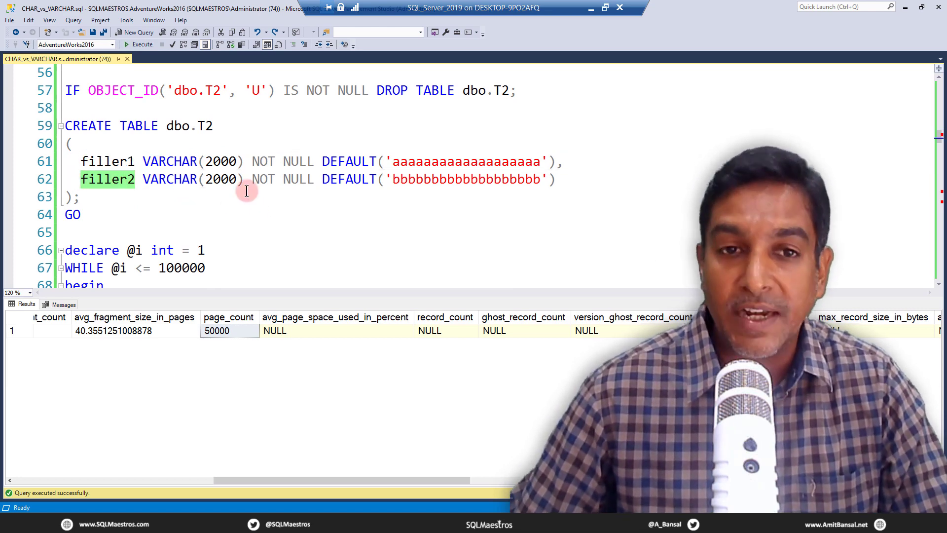
{"action": "double_click", "coordinate": [177, 160]}
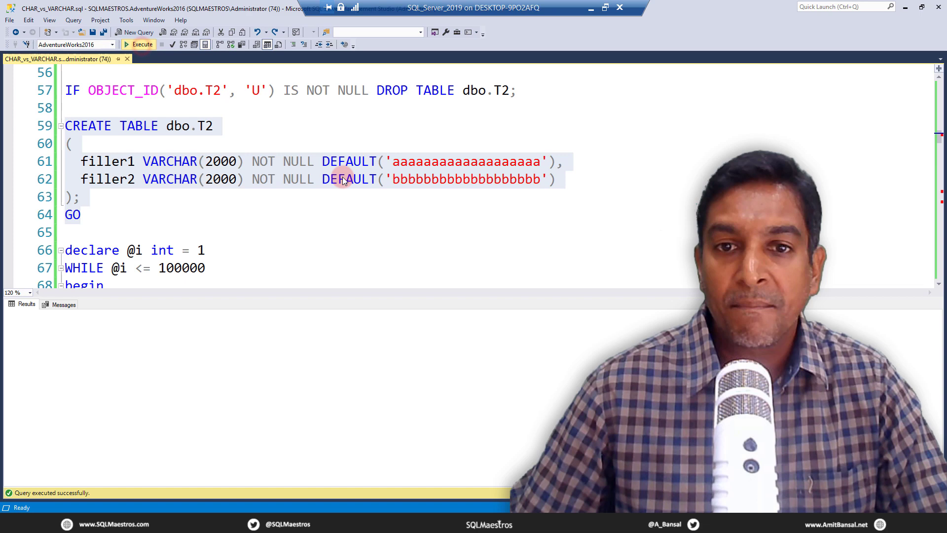
{"action": "left_click", "coordinate": [138, 44]}
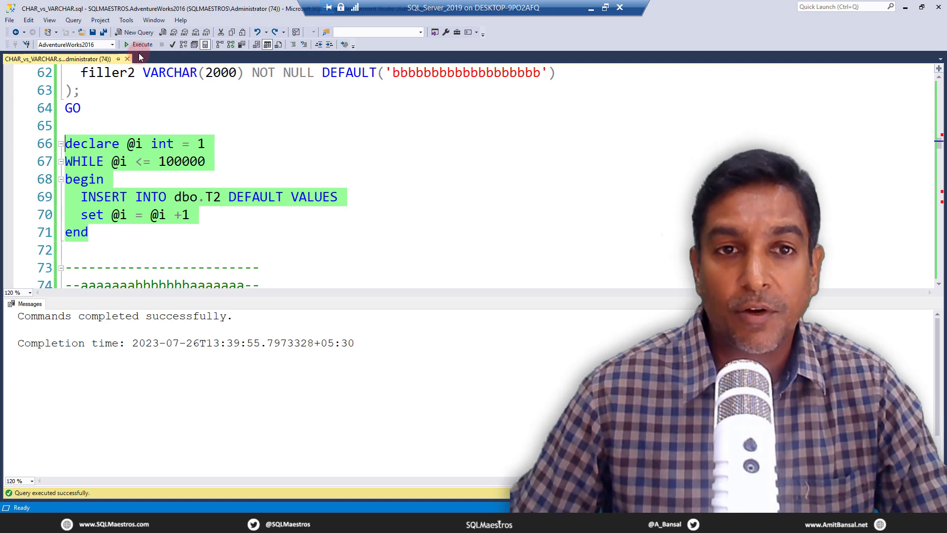
- Launch the 100000-row DEFAULT VALUES insert loop into dbo.T2
{"action": "left_click", "coordinate": [139, 45]}
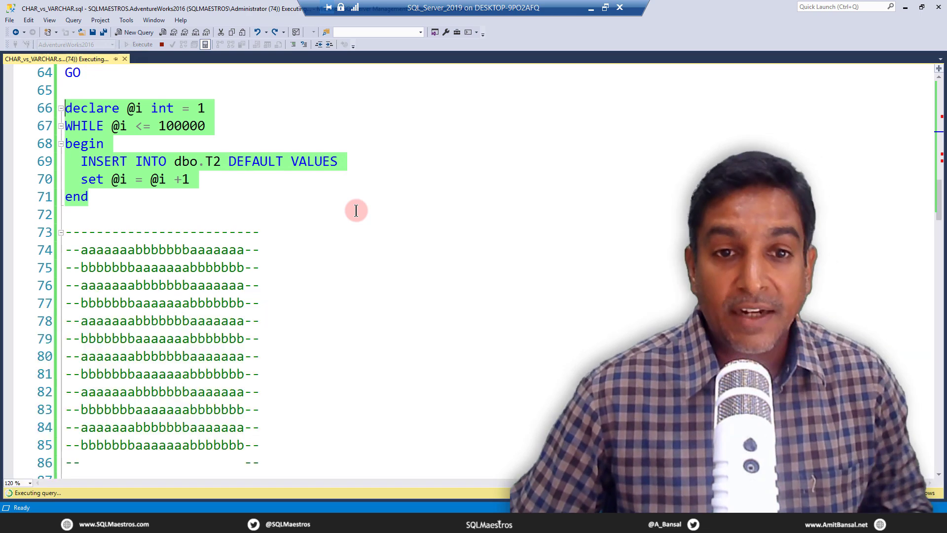
{"action": "scroll", "scroll_direction": "down", "scroll_amount": 3}
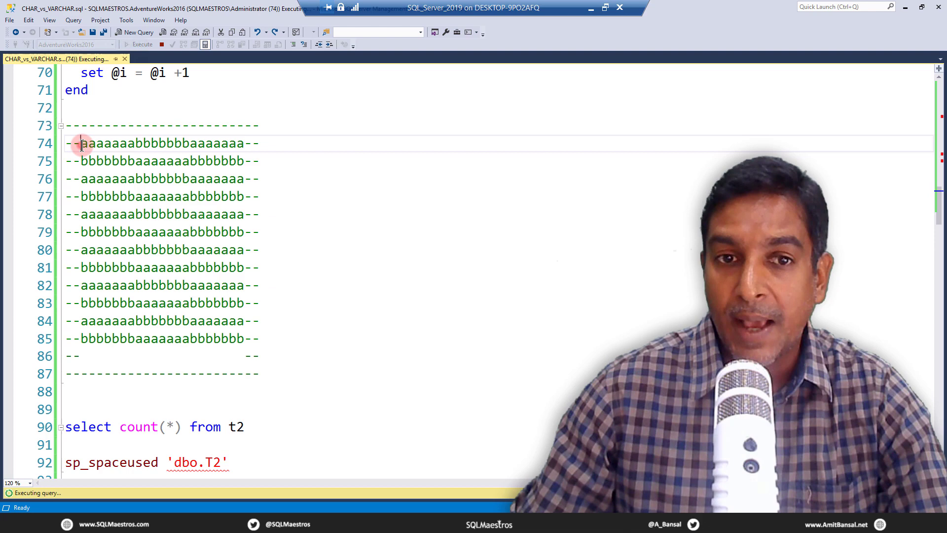
{"action": "left_click_drag", "start_coordinate": [80, 144], "coordinate": [242, 214]}
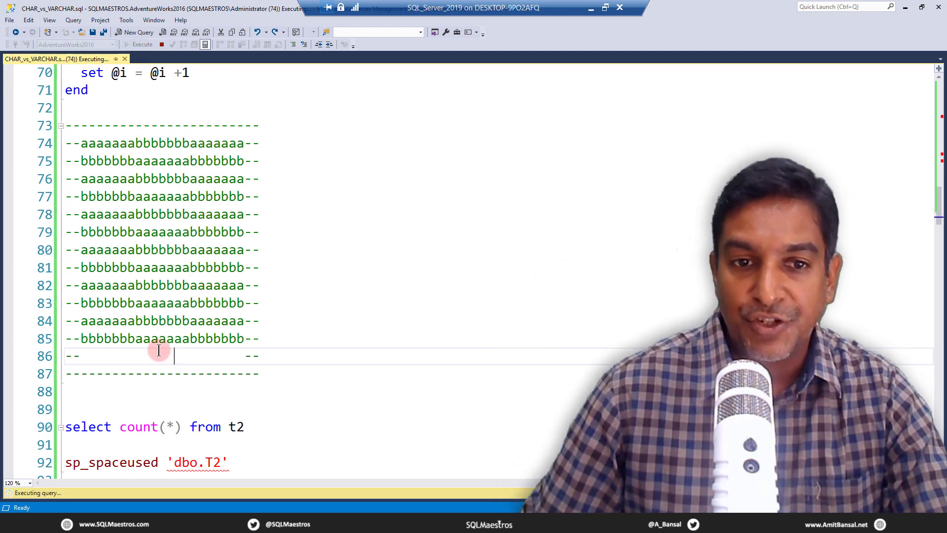
{"action": "scroll", "scroll_direction": "down", "scroll_amount": 3}
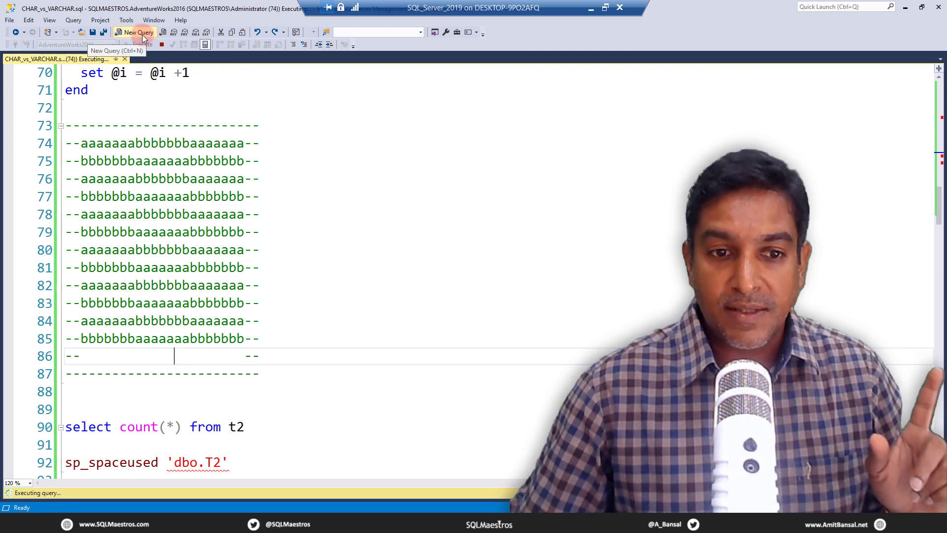
- In a new query write SET STATISTICS IO ON with SELECT * FROM t1 and t2, then return to CHAR_vs_VARCHAR.sql
{"action": "left_click", "coordinate": [134, 31]}
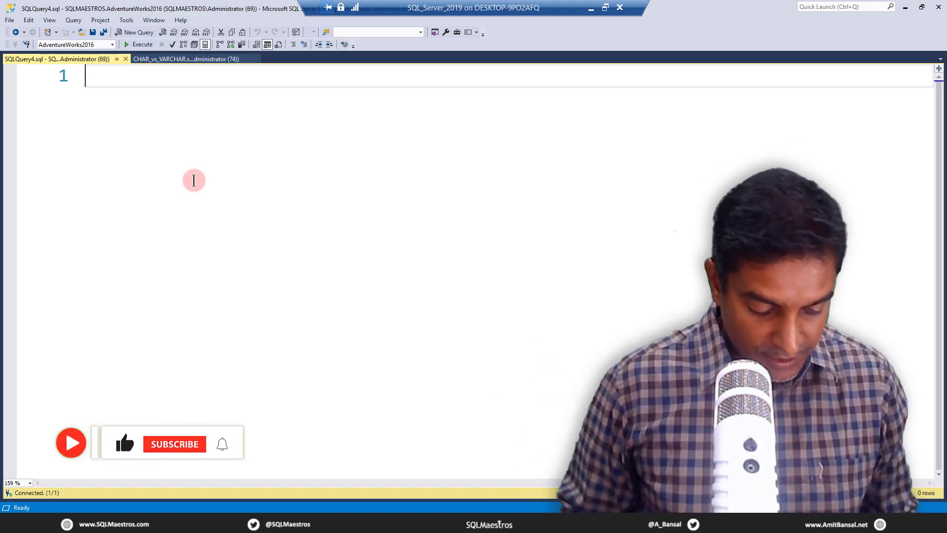
{"action": "type", "text": "set sta"}
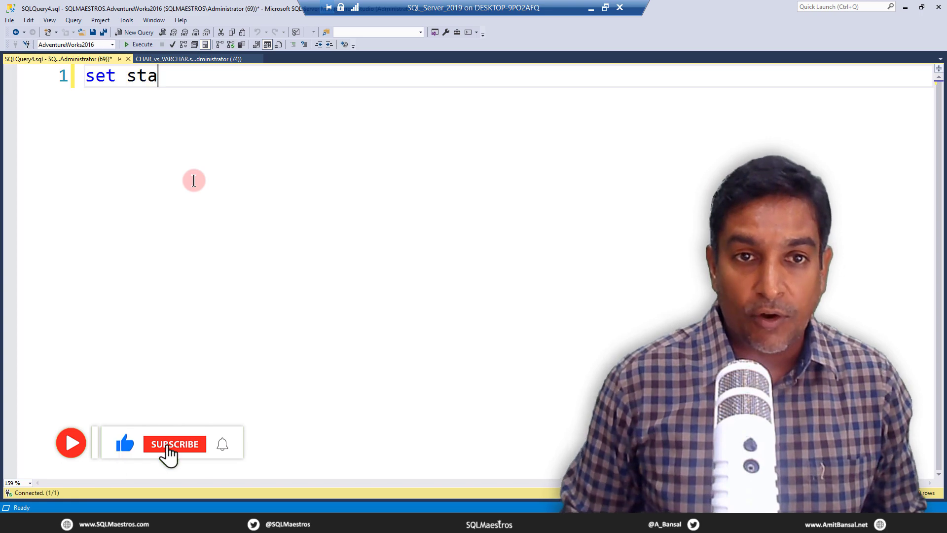
{"action": "type", "text": "tistics"}
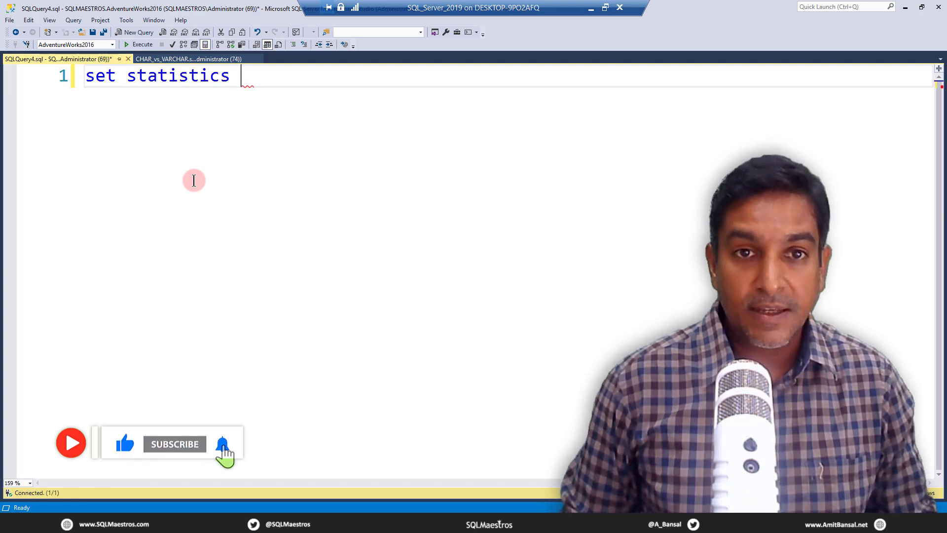
{"action": "type", "text": "io on"}
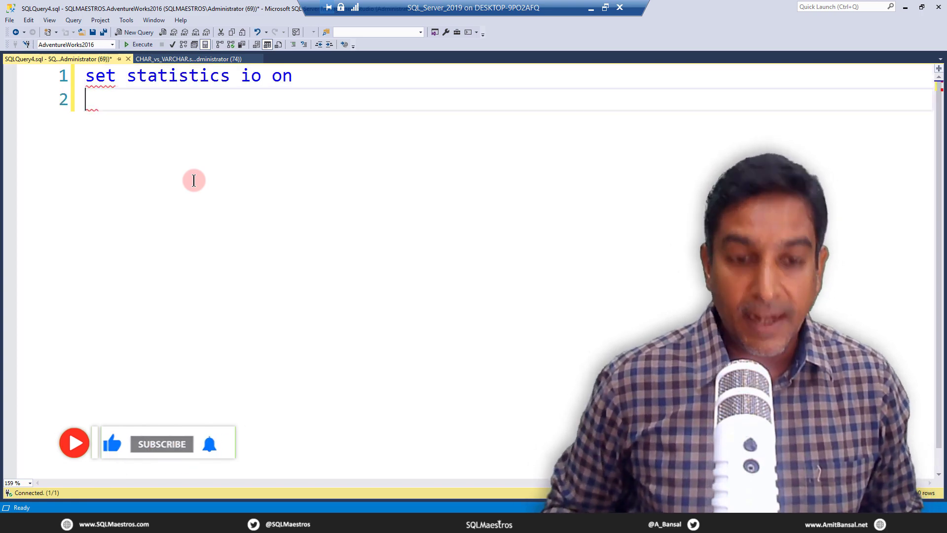
{"action": "type", "text": "select * from"}
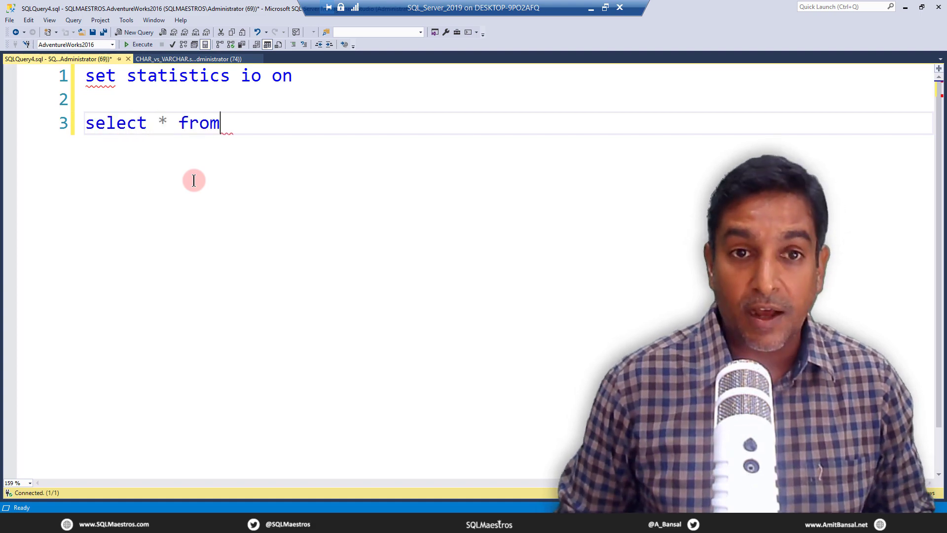
{"action": "type", "text": "t1"}
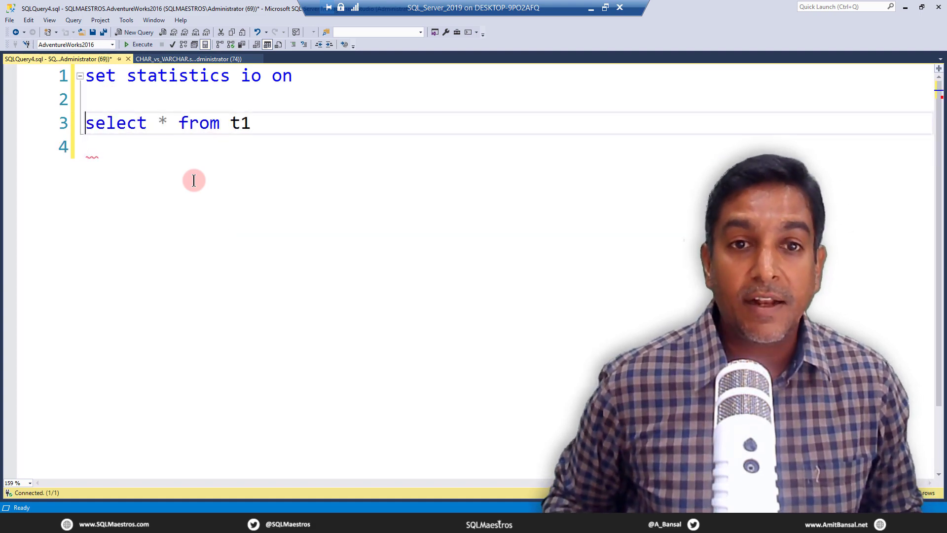
{"action": "type", "text": "select * from t1"}
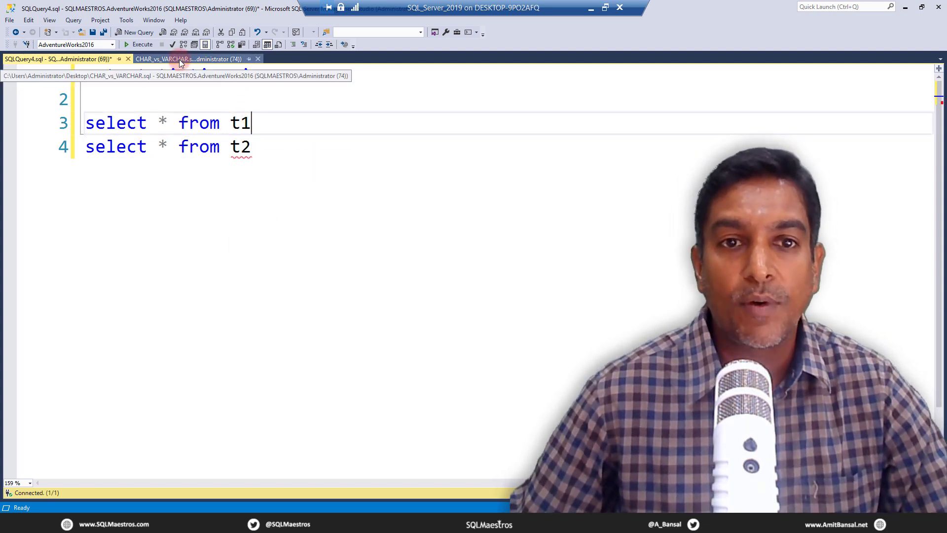
{"action": "left_click", "coordinate": [187, 58]}
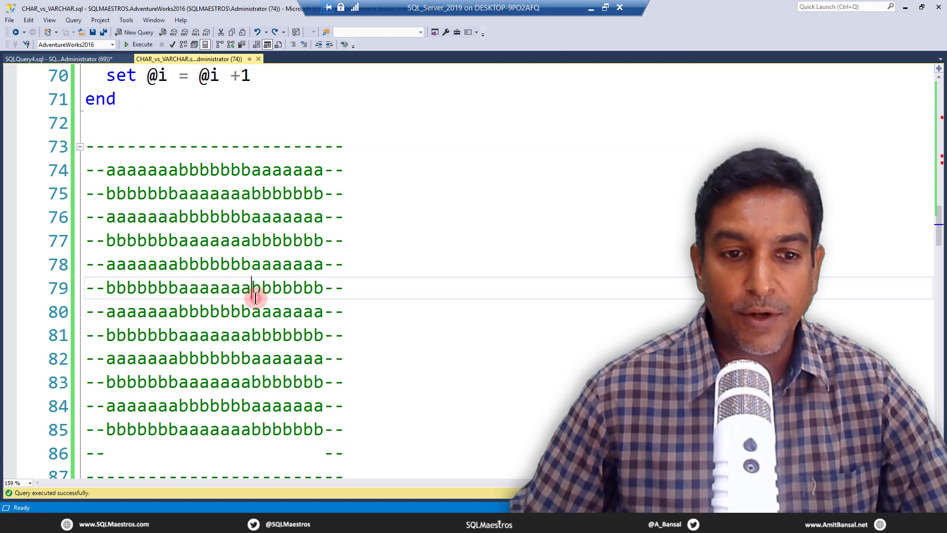
- Confirm the T2 insert completed and run SELECT COUNT(*) FROM t2 returning 100000
{"action": "left_click", "coordinate": [142, 44]}
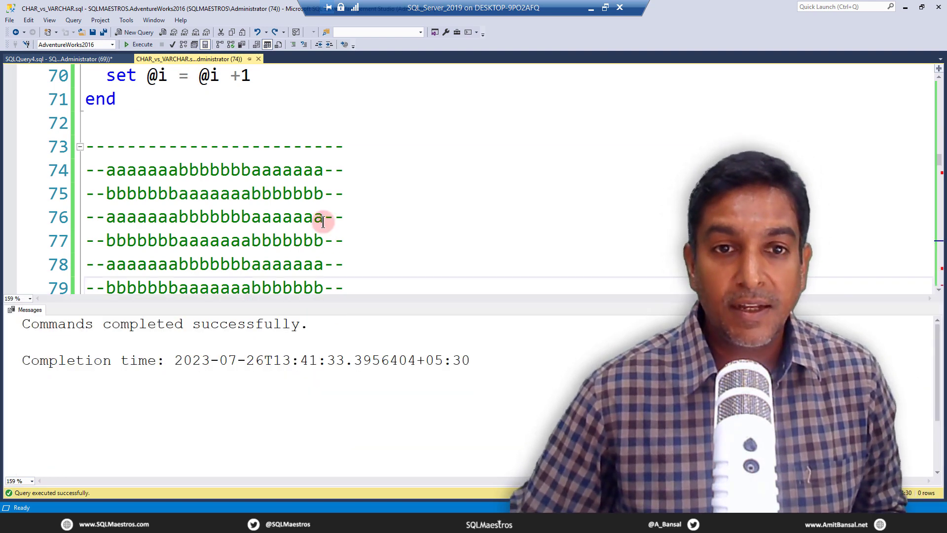
{"action": "scroll", "scroll_direction": "down", "scroll_amount": 3}
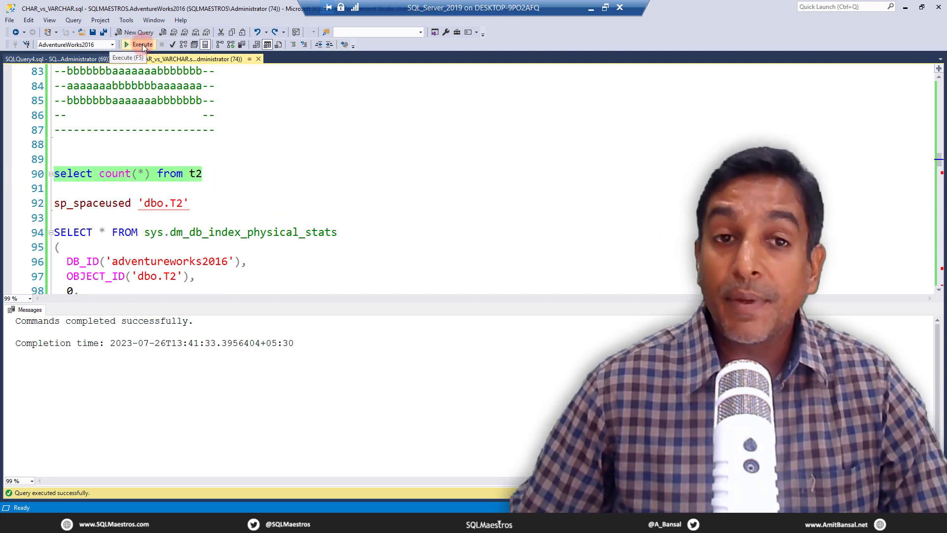
{"action": "left_click", "coordinate": [139, 45]}
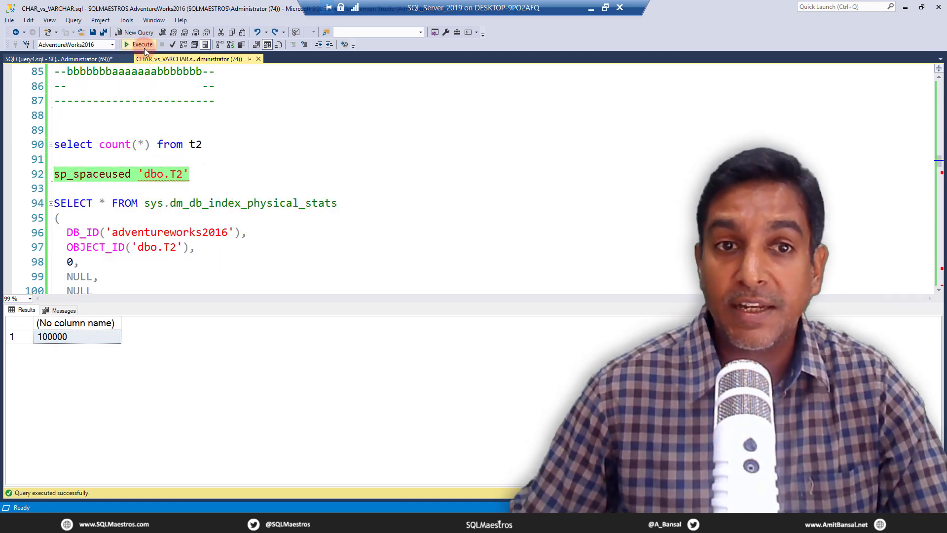
- Run sp_spaceused on dbo.T2 showing 5480 KB data, then start its physical stats query
{"action": "left_click", "coordinate": [142, 44]}
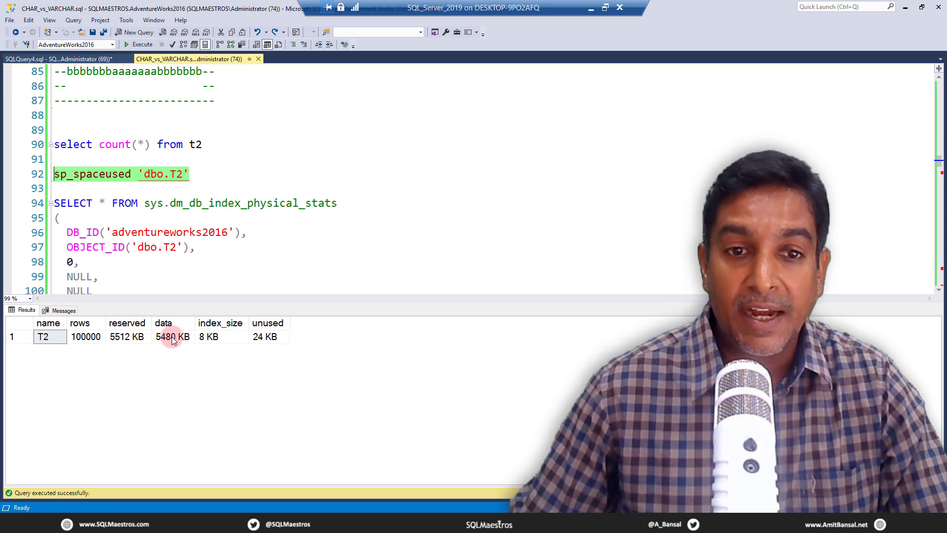
{"action": "left_click", "coordinate": [173, 337]}
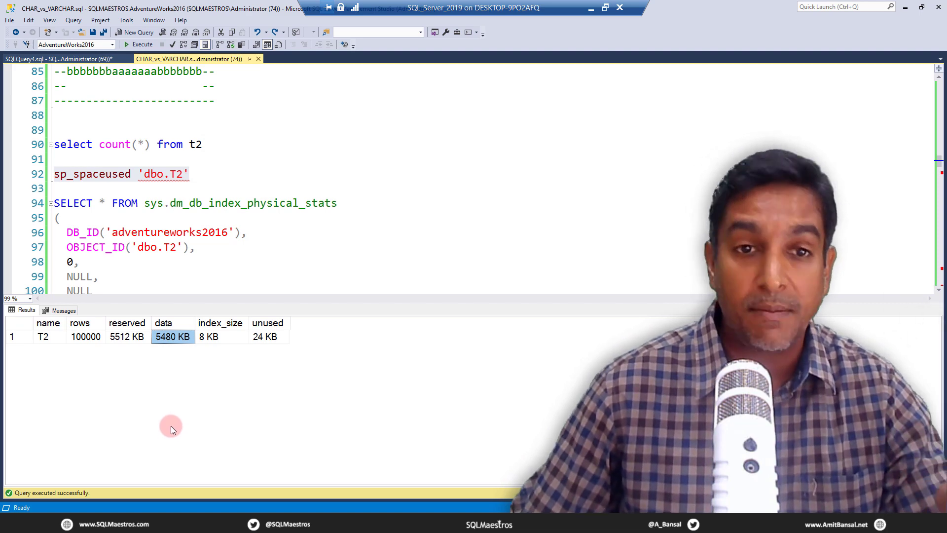
{"action": "mouse_move", "coordinate": [233, 252]}
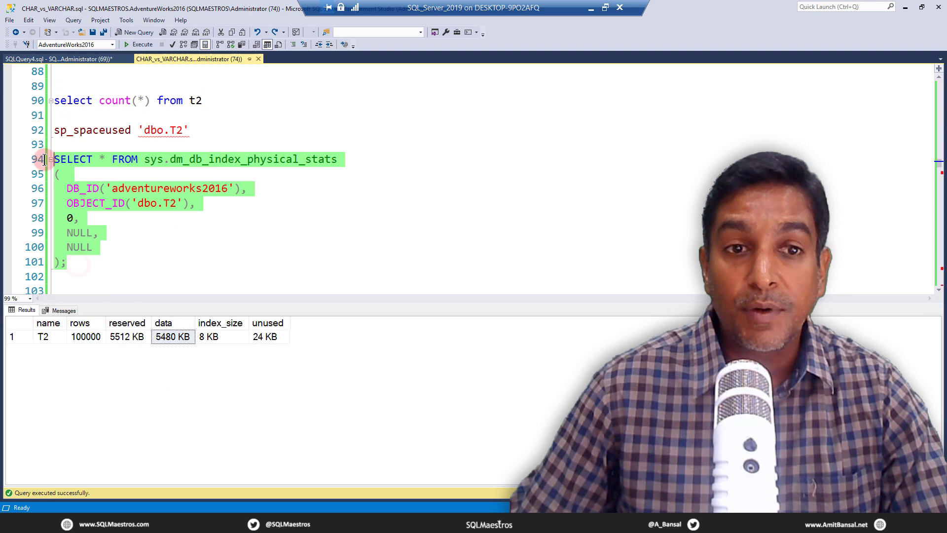
{"action": "left_click", "coordinate": [139, 44]}
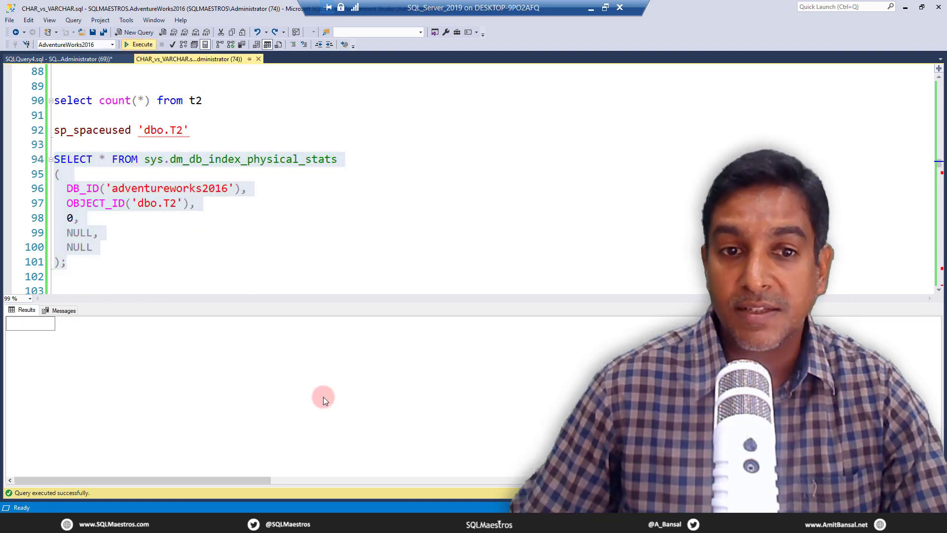
- Execute the sys.dm_db_index_physical_stats query for dbo.T2, returning a HEAP with page_count 685
{"action": "left_click", "coordinate": [139, 44]}
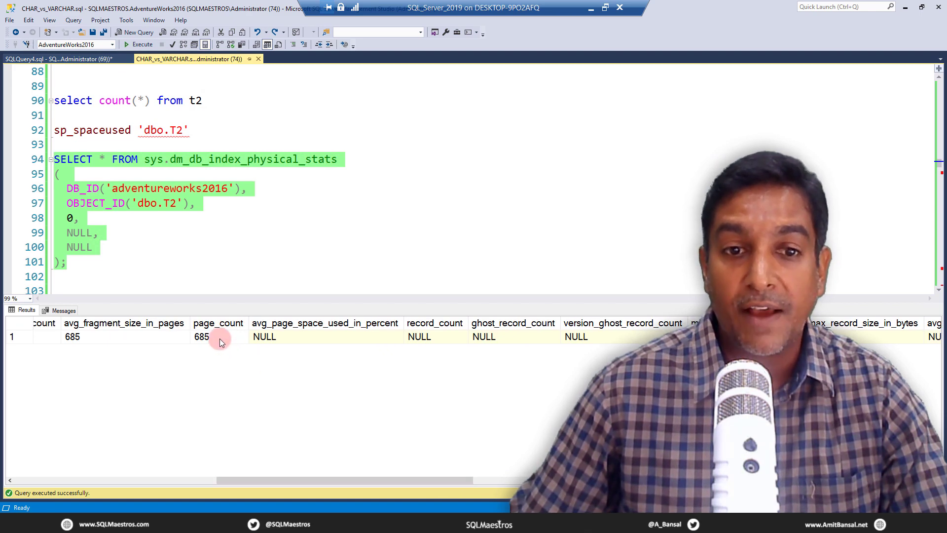
{"action": "left_click", "coordinate": [219, 336]}
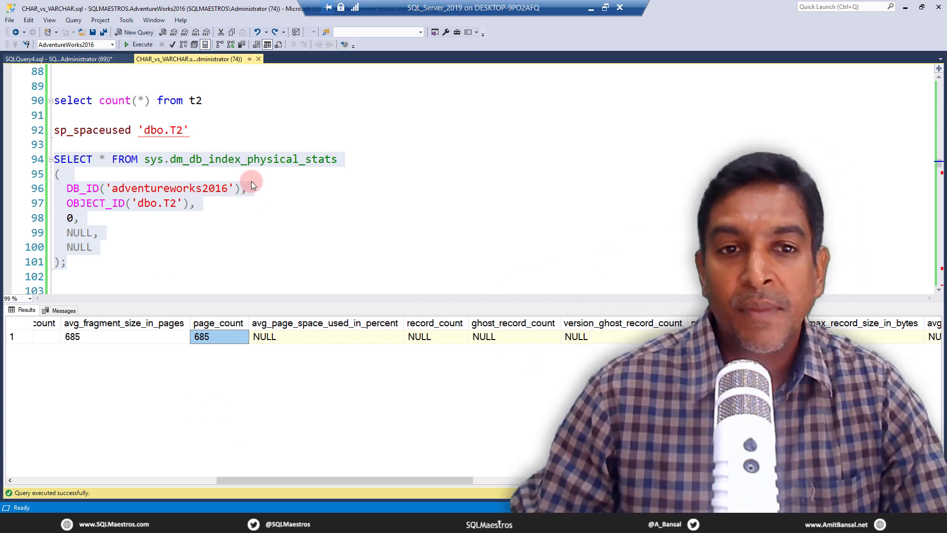
{"action": "left_click", "coordinate": [247, 187]}
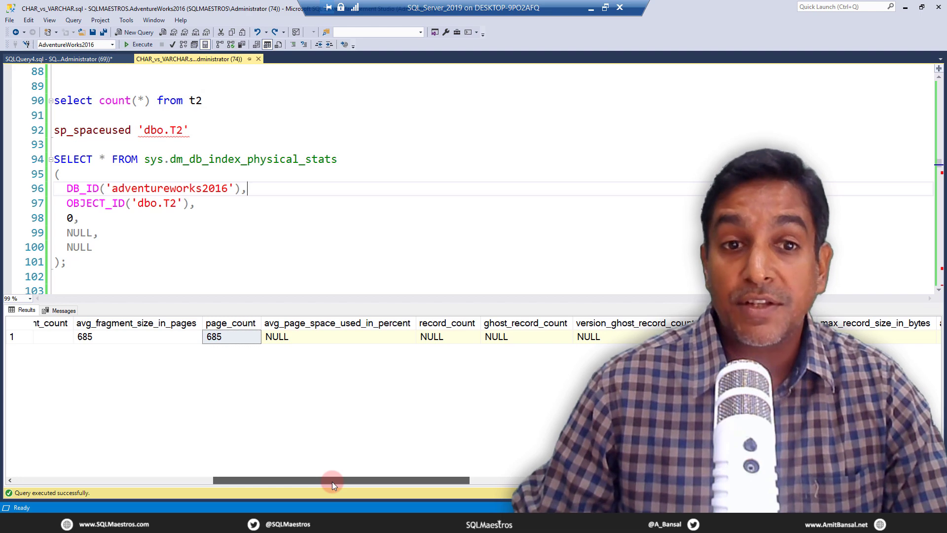
{"action": "scroll", "scroll_direction": "left", "scroll_amount": 3}
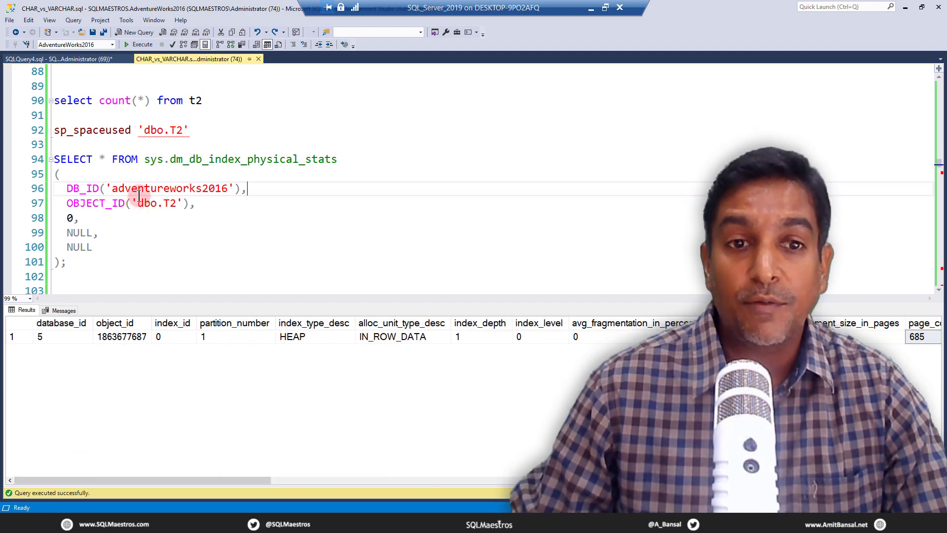
{"action": "scroll", "scroll_direction": "down", "scroll_amount": 3}
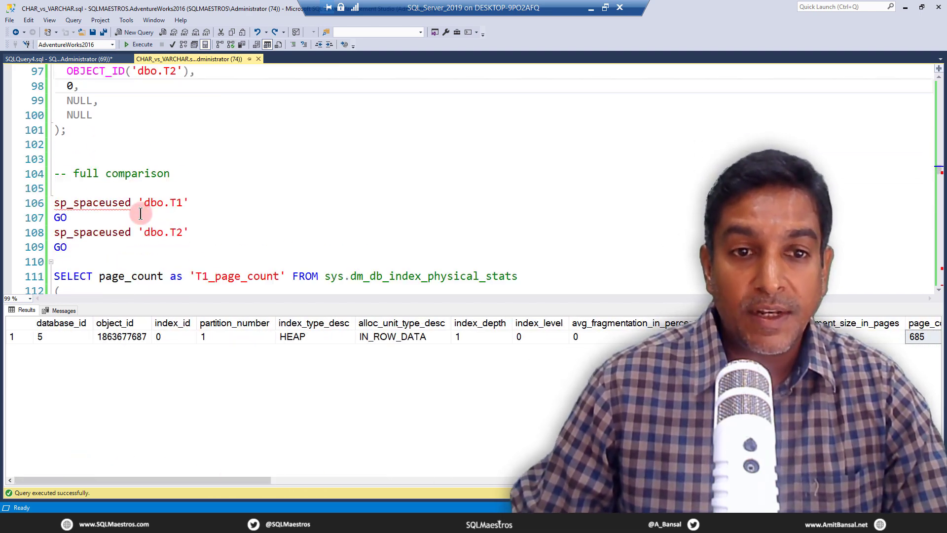
- Execute the full comparison batch: T1 with 400000 KB and 50000 pages versus T2 with 5480 KB and 685 pages
{"action": "scroll", "scroll_direction": "down", "scroll_amount": 3}
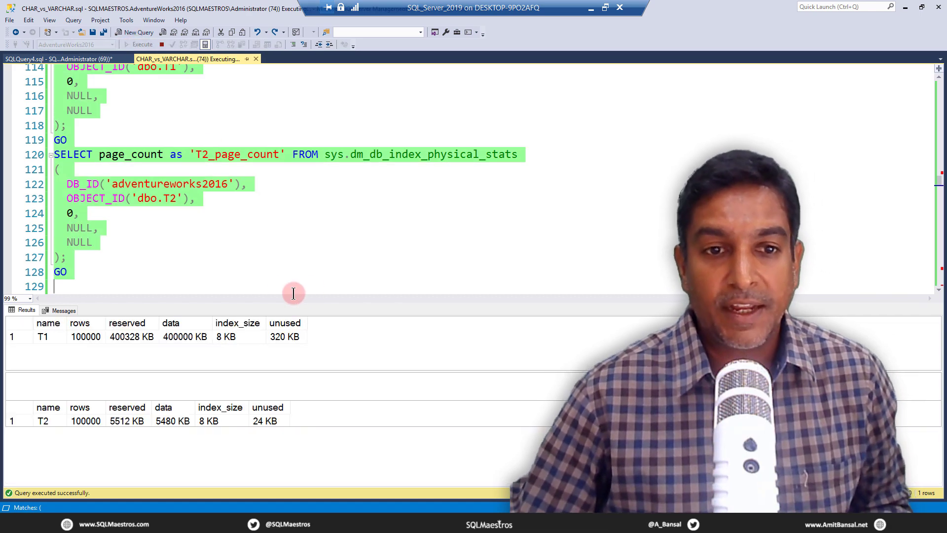
{"action": "left_click", "coordinate": [139, 45]}
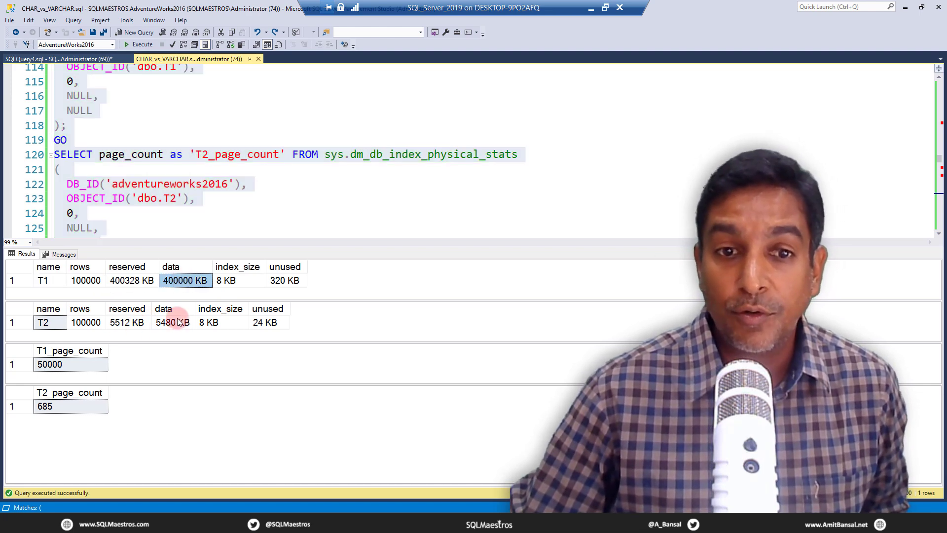
{"action": "left_click", "coordinate": [172, 322]}
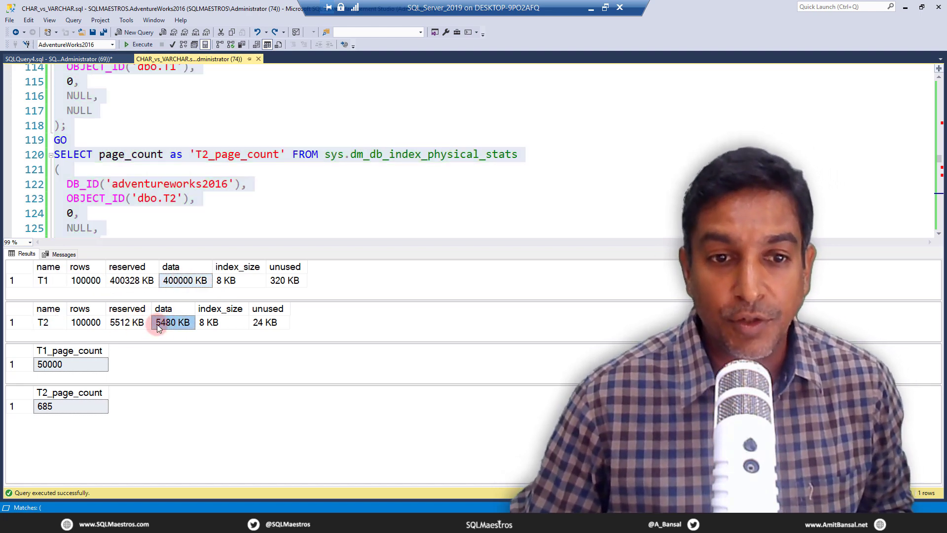
{"action": "left_click", "coordinate": [50, 364]}
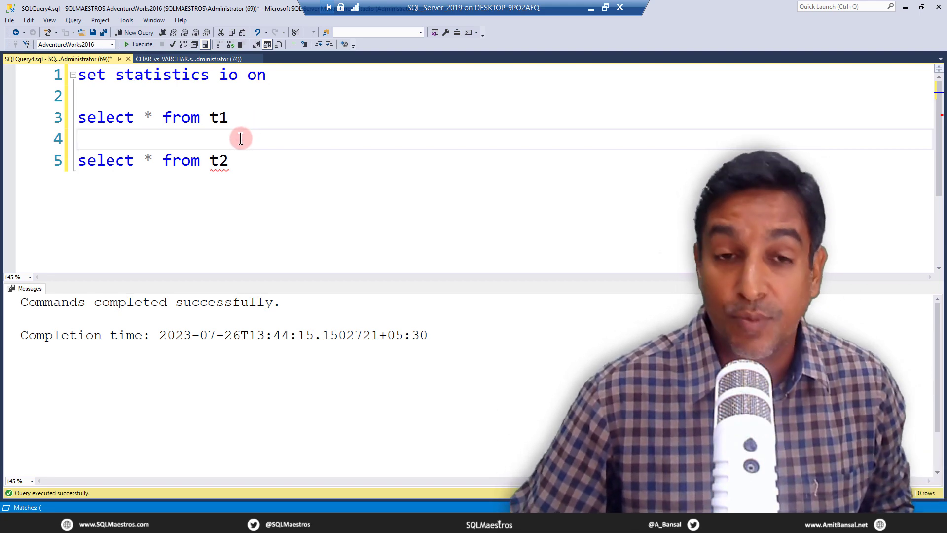
- Run both SELECT * full scans and read Messages: 50000 logical reads for T1 versus 685 for T2
{"action": "triple_click", "coordinate": [151, 117]}
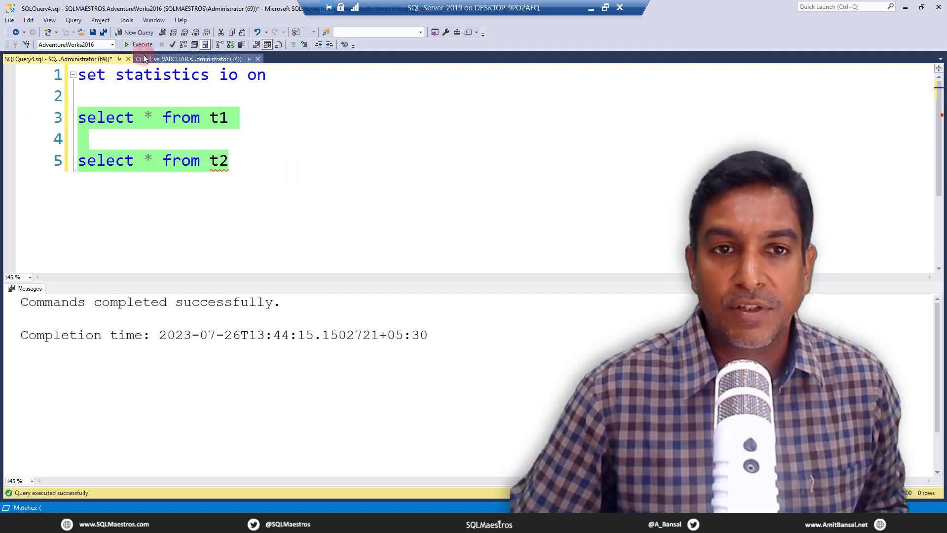
{"action": "left_click", "coordinate": [139, 45]}
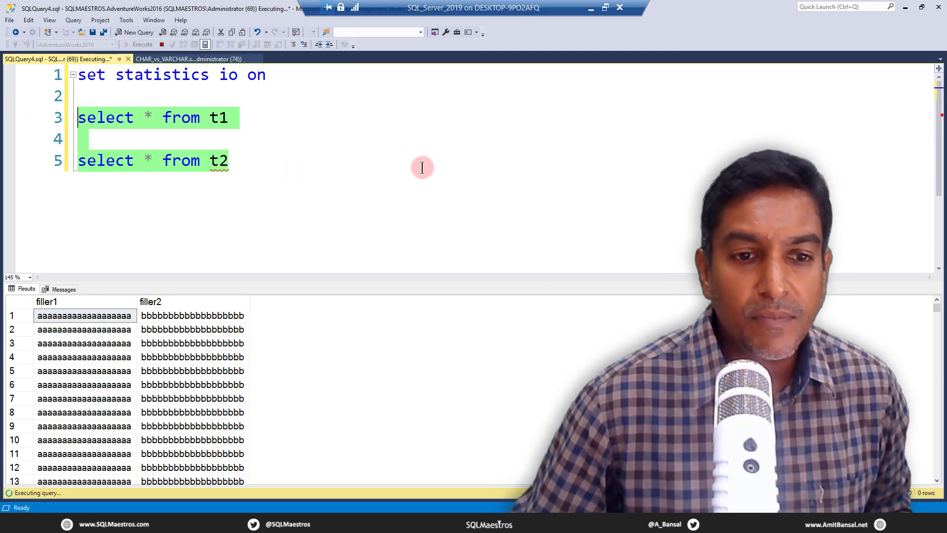
{"action": "mouse_move", "coordinate": [413, 171]}
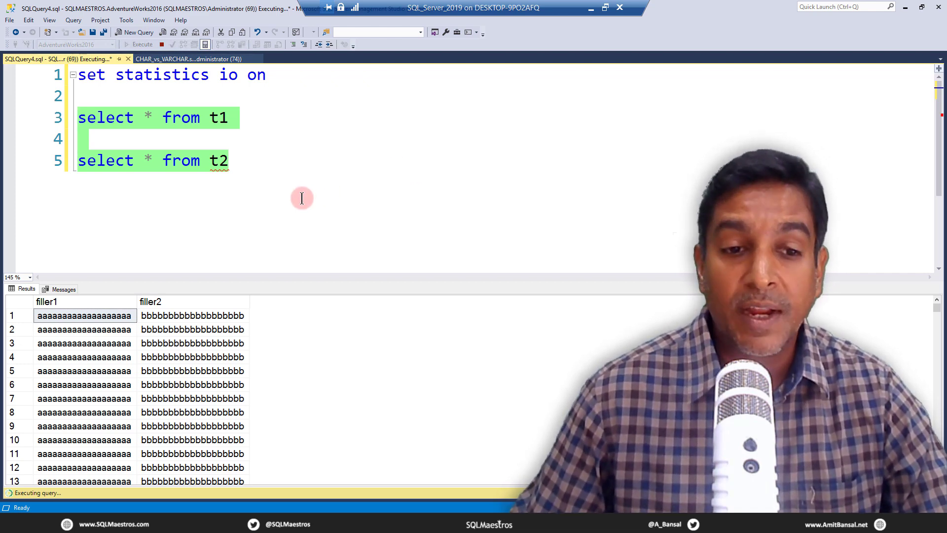
{"action": "mouse_move", "coordinate": [301, 201]}
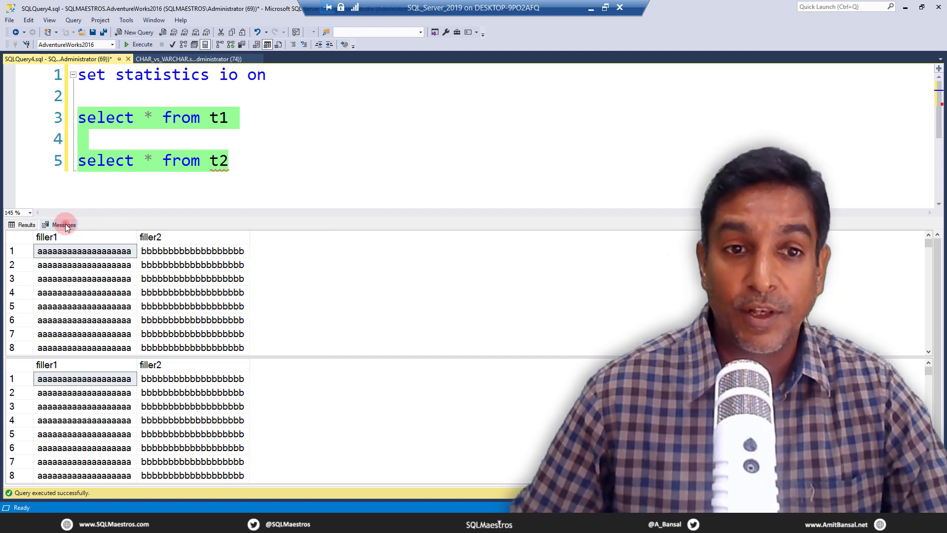
{"action": "left_click", "coordinate": [63, 224]}
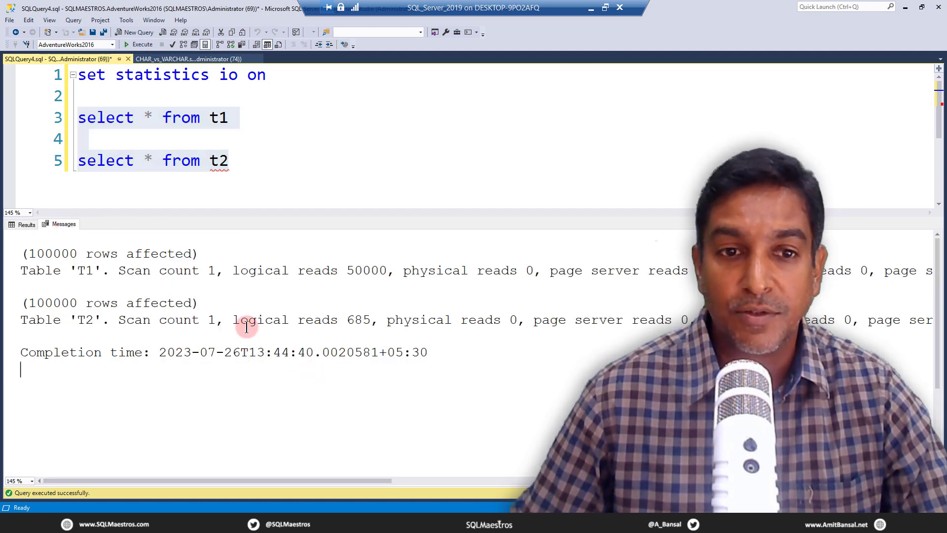
{"action": "double_click", "coordinate": [158, 270]}
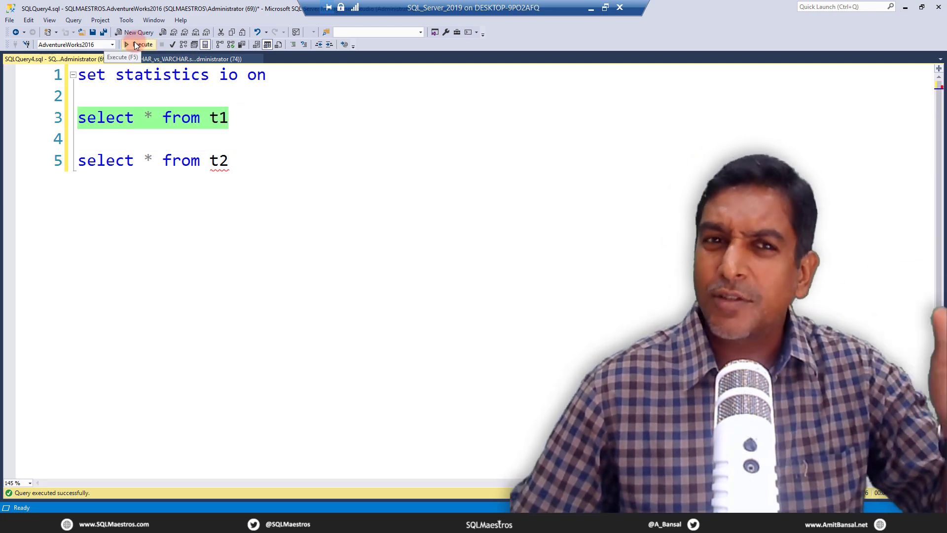
- Execute select * from t1 alone, returning 100,000 rows in about 12 seconds
{"action": "left_click", "coordinate": [142, 44]}
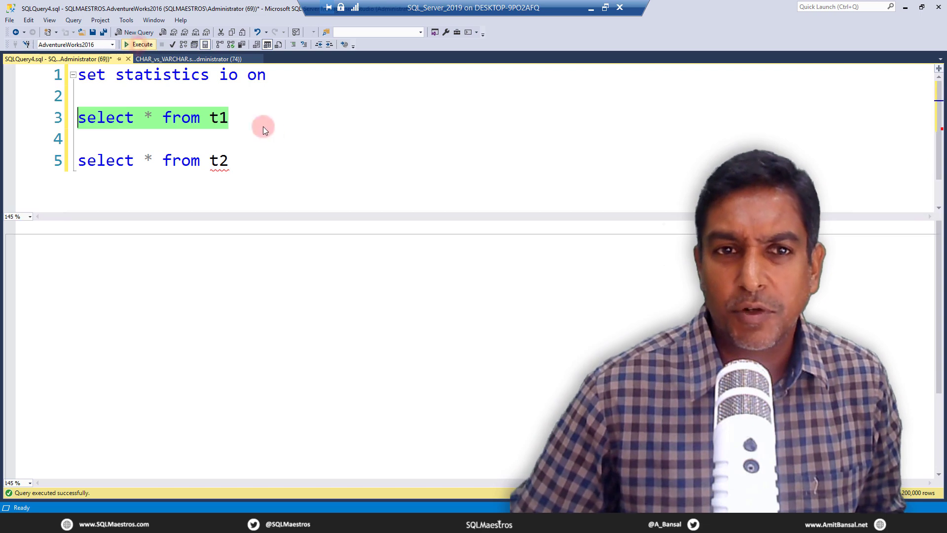
{"action": "left_click", "coordinate": [142, 44]}
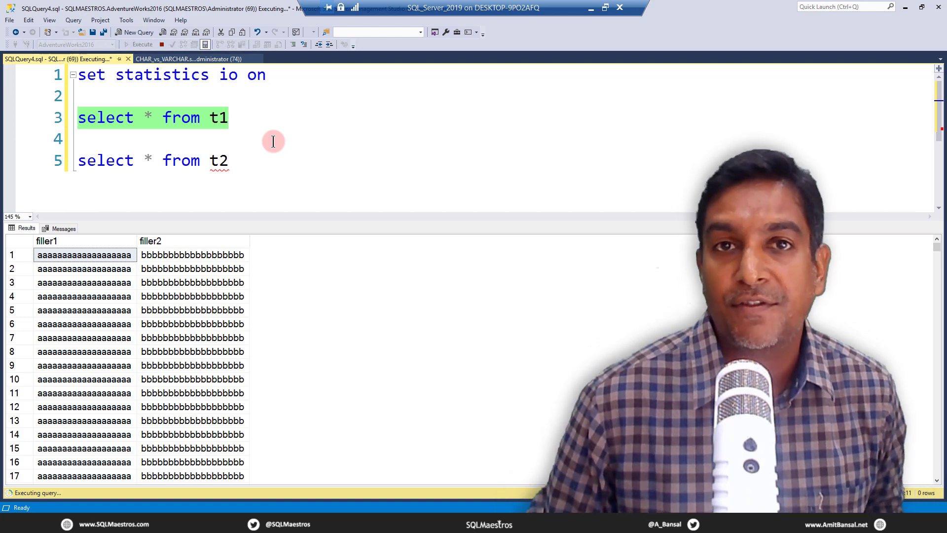
{"action": "left_click", "coordinate": [142, 44]}
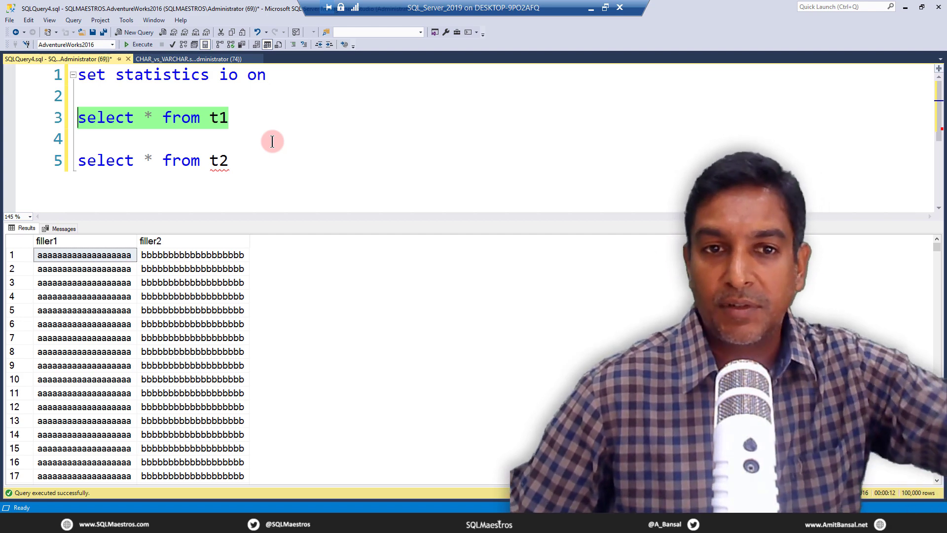
{"action": "mouse_move", "coordinate": [251, 160]}
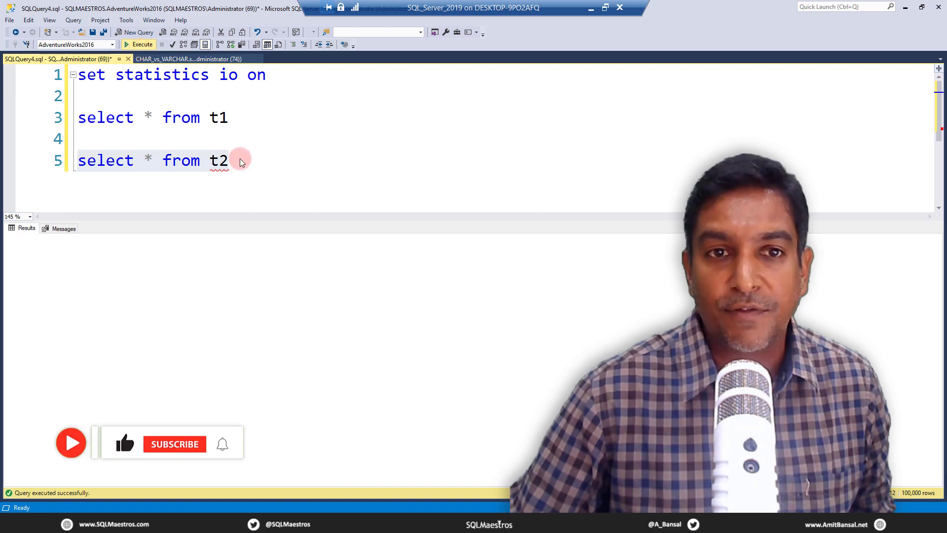
- Execute select * from t2 alone, returning 100,000 rows, and note its execution time
{"action": "left_click", "coordinate": [140, 45]}
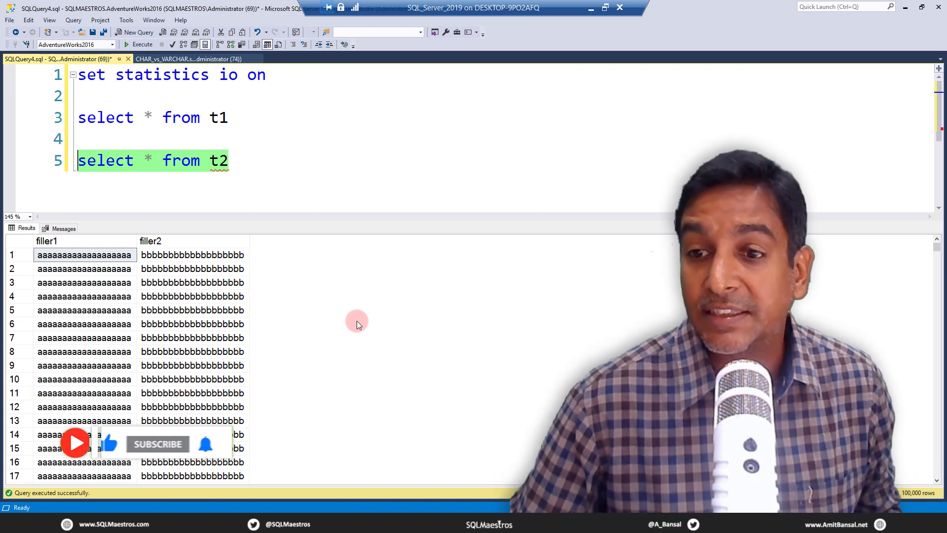
{"action": "left_click", "coordinate": [274, 211]}
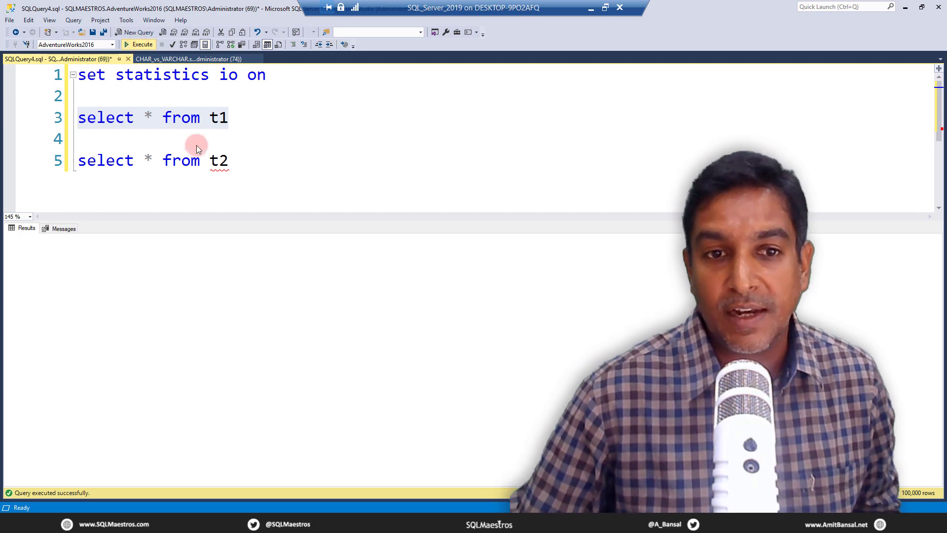
- Re-run the standalone t1 scan and then the t2 scan, both reporting success
{"action": "left_click", "coordinate": [143, 45]}
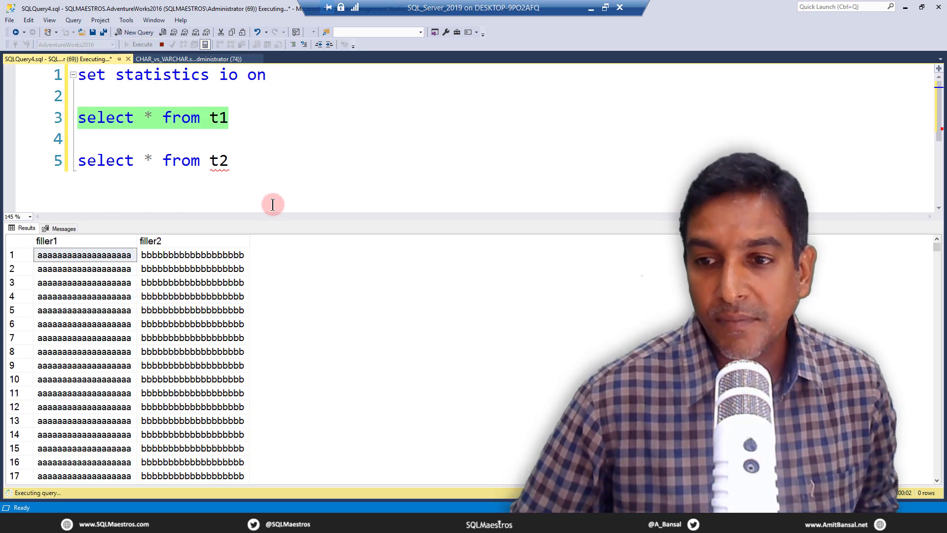
{"action": "mouse_move", "coordinate": [270, 206]}
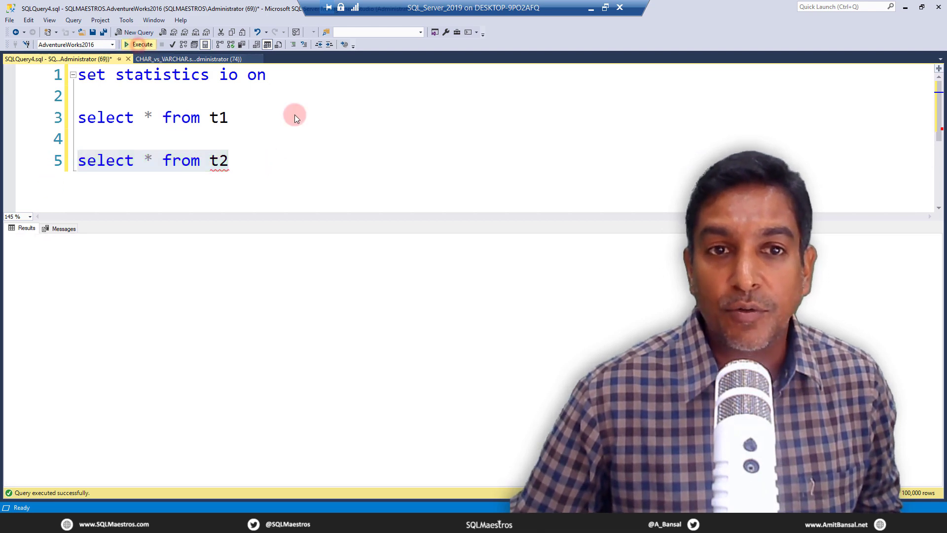
{"action": "left_click", "coordinate": [142, 45]}
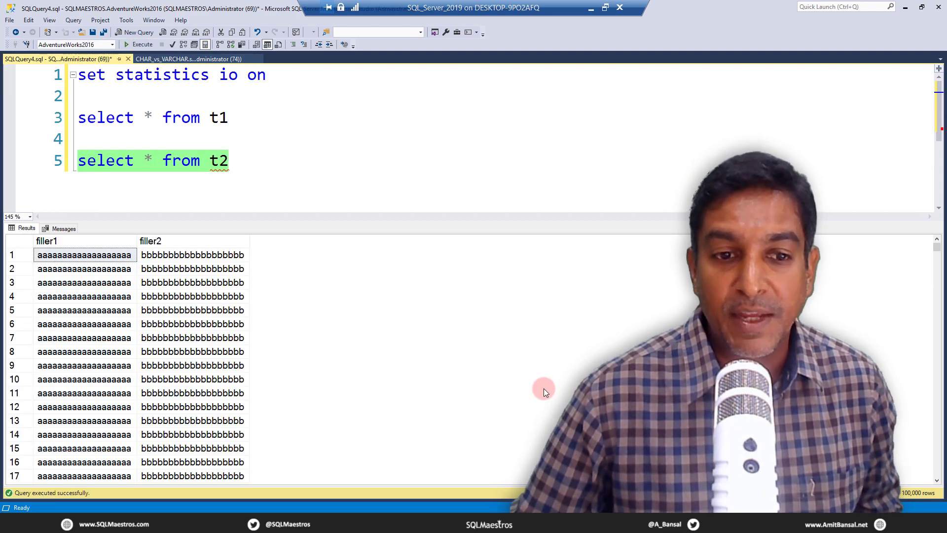